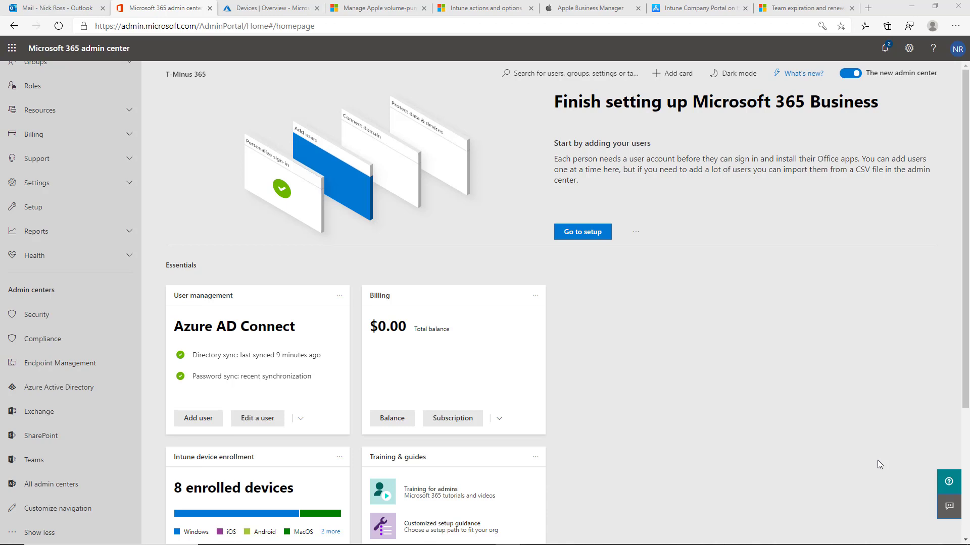
mouse_move(814, 468)
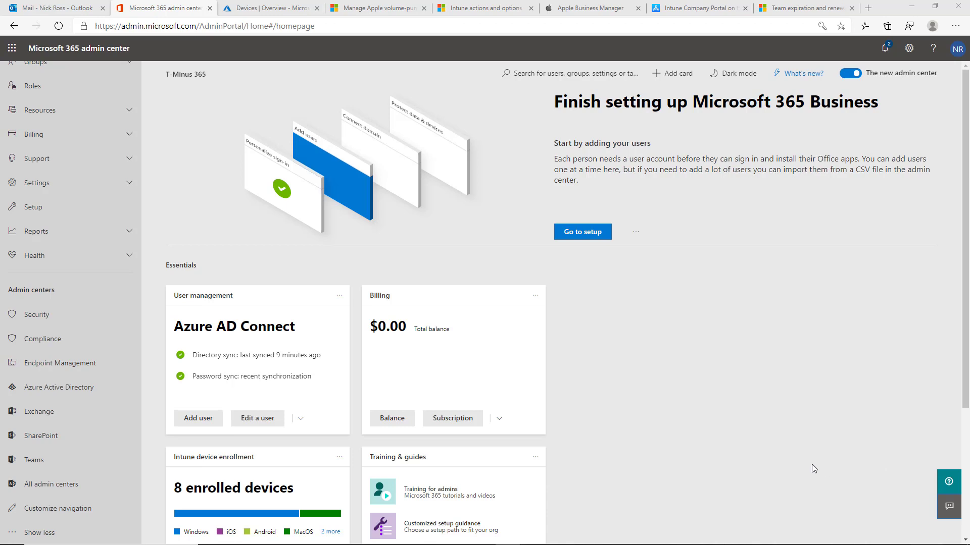
mouse_move(388, 233)
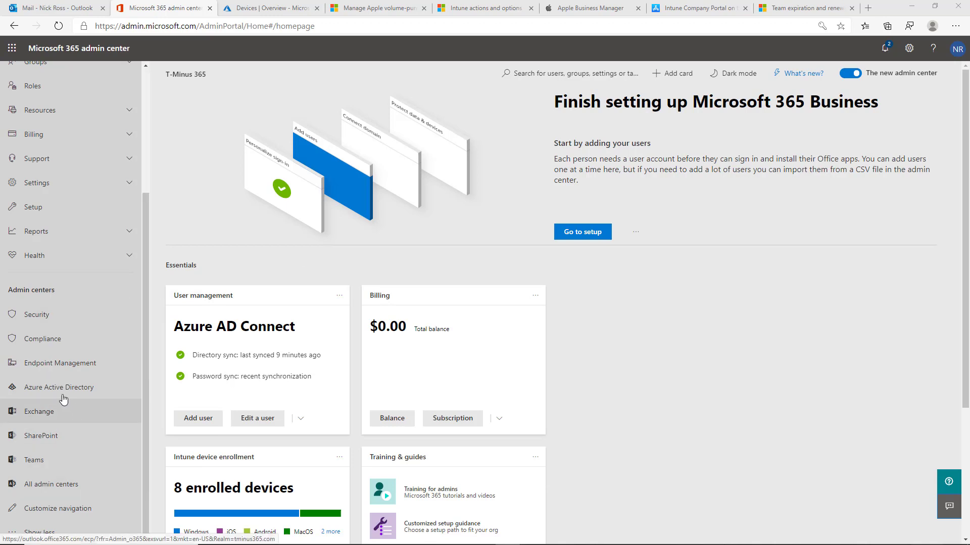
Show the iOS apps list, including Intune Company Portal and Microsoft Authenticator
click(270, 8)
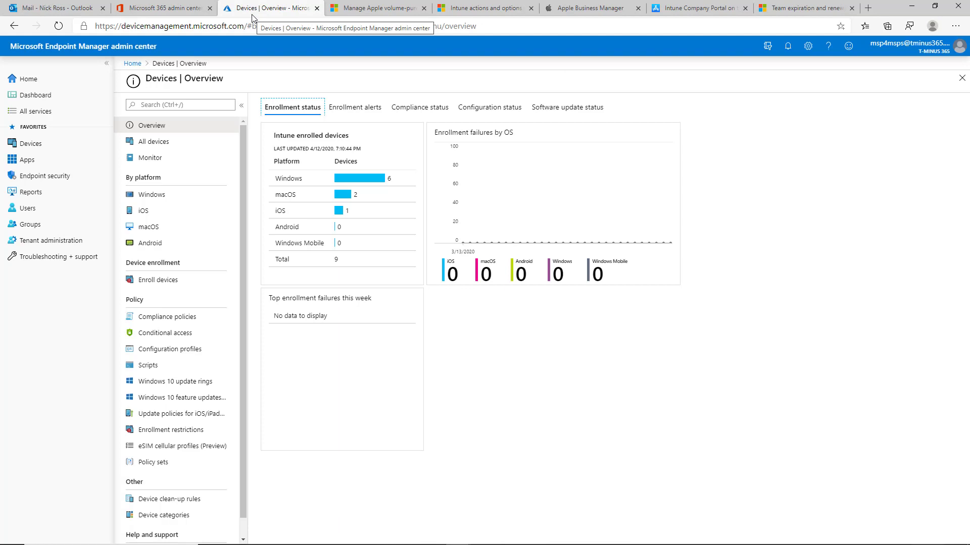
mouse_move(486, 381)
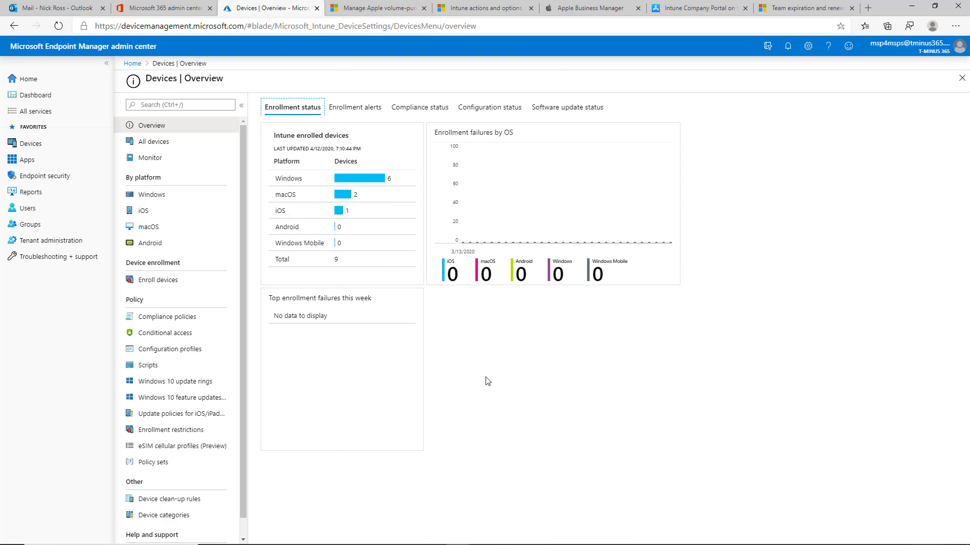
mouse_move(27, 159)
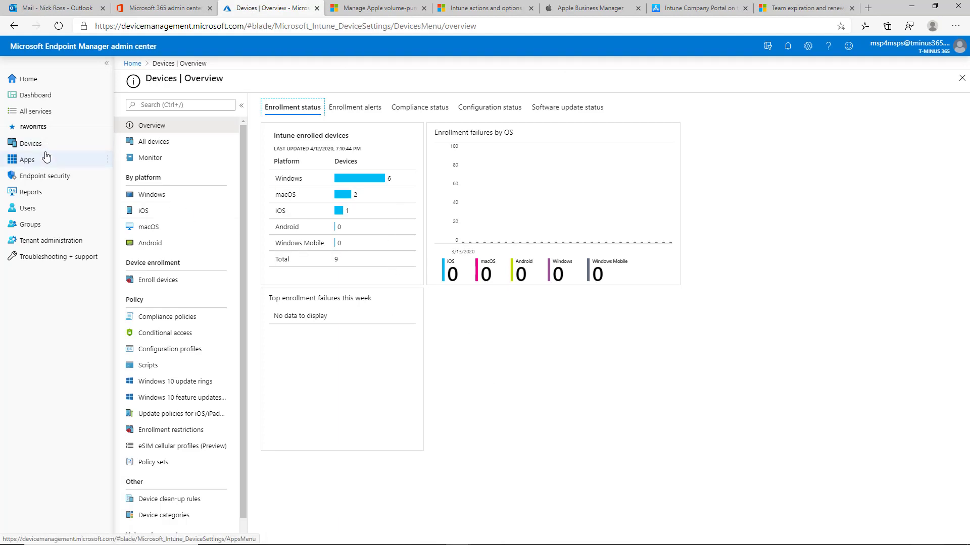
click(27, 159)
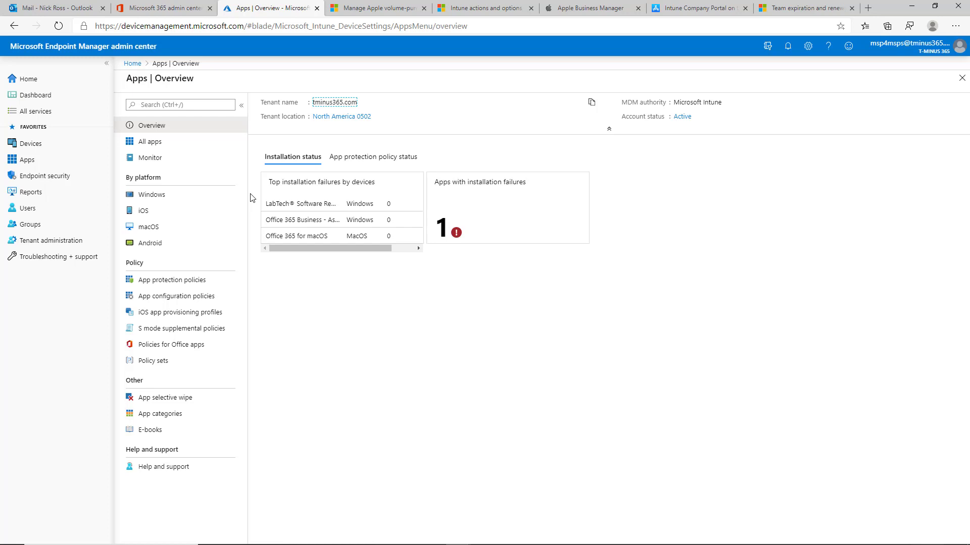
click(143, 211)
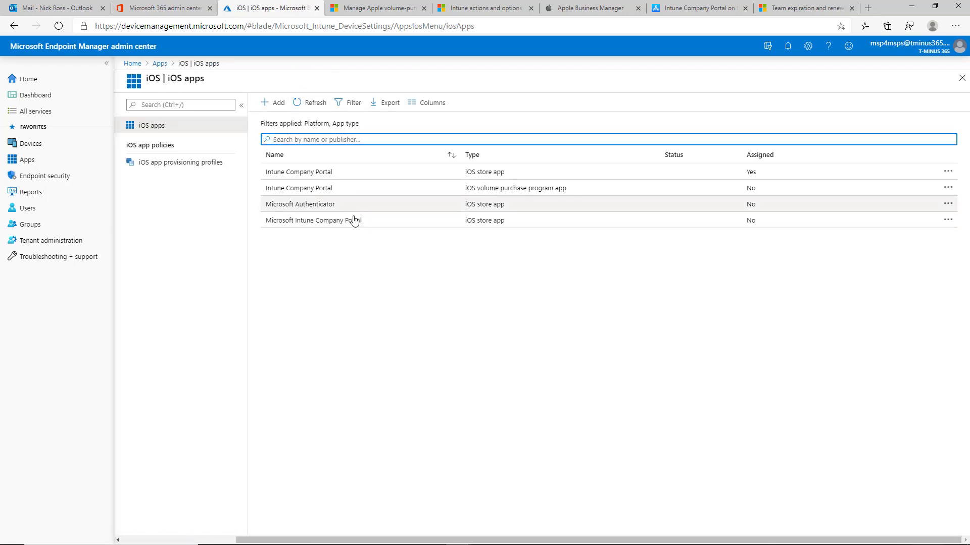
mouse_move(333, 204)
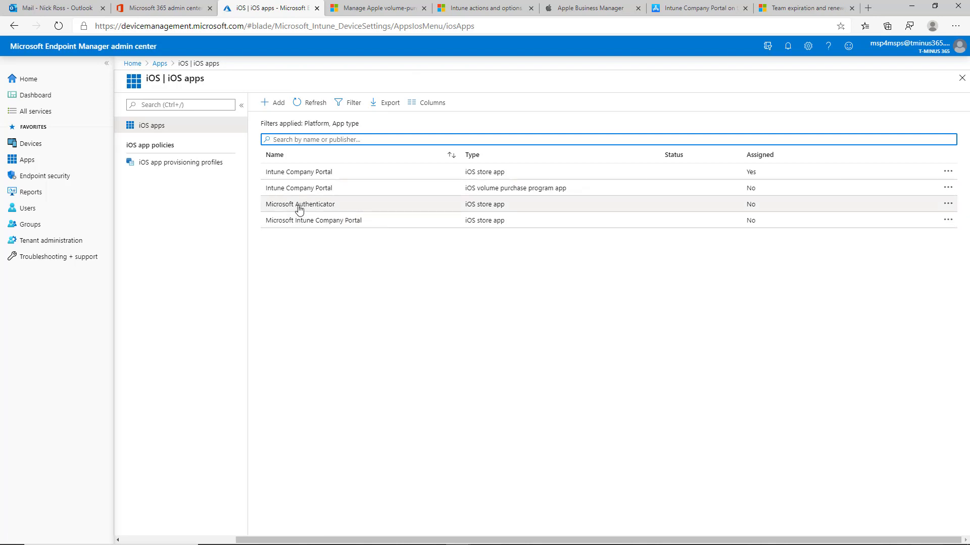
mouse_move(381, 261)
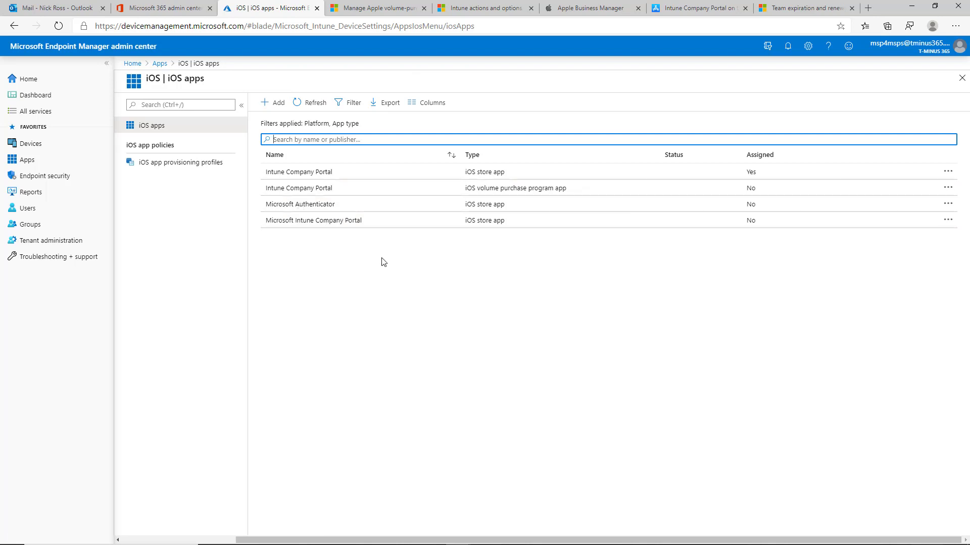
Start a new app with iOS store app as the app type
click(271, 102)
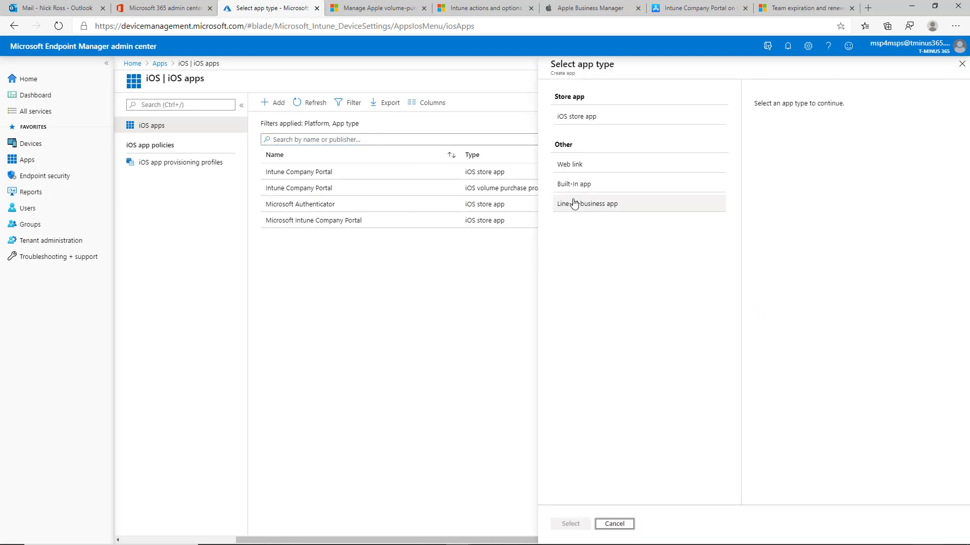
mouse_move(629, 267)
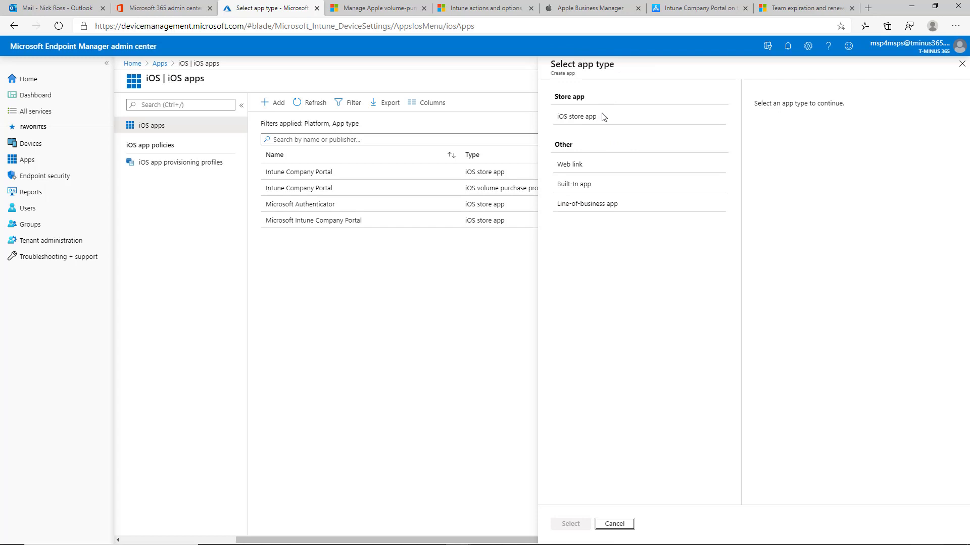
mouse_move(612, 137)
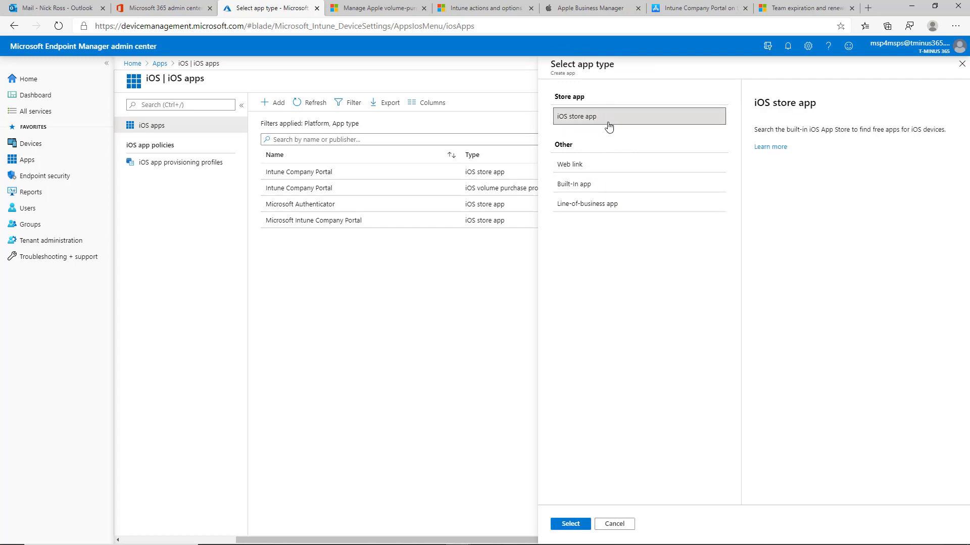
mouse_move(569, 524)
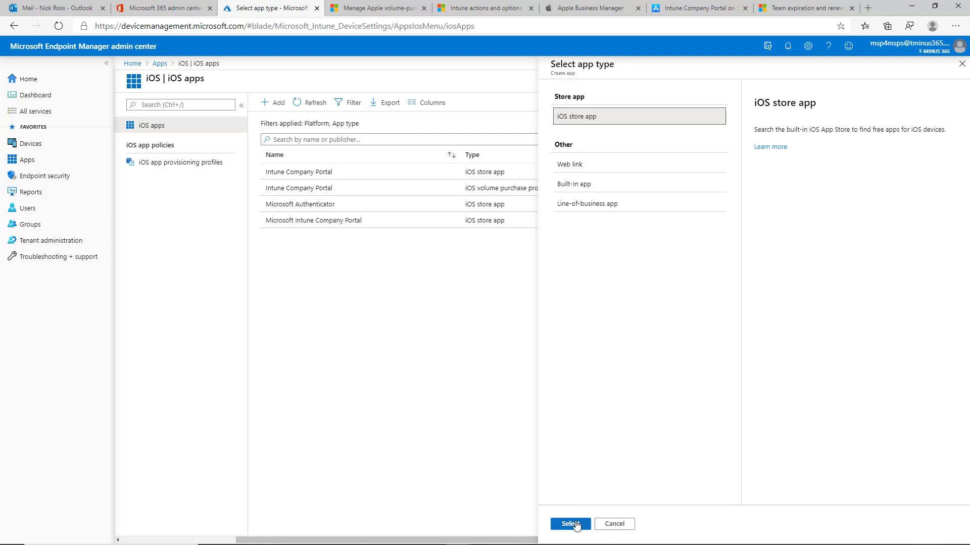
click(569, 523)
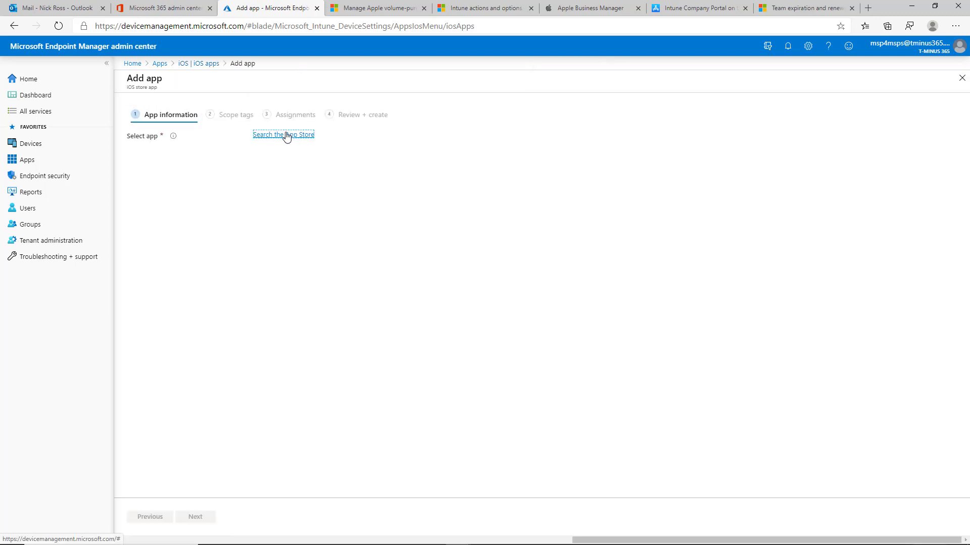
Search the App Store for Office 365 and select Microsoft Office
click(282, 135)
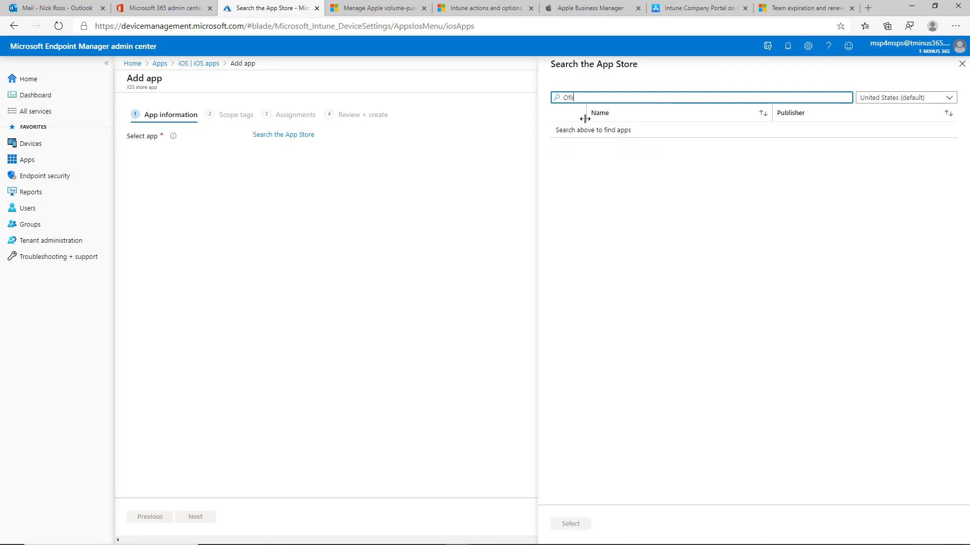
text(Office 3655)
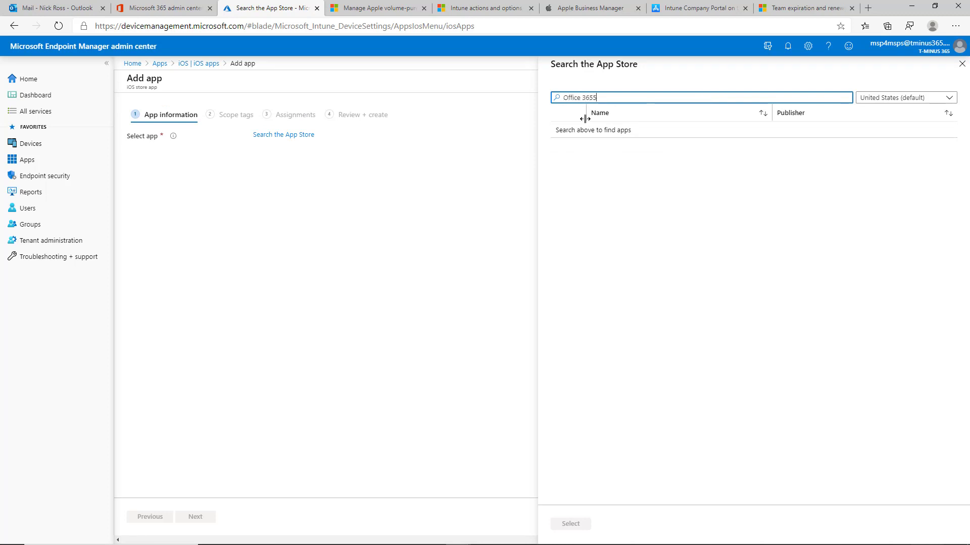
key(Return)
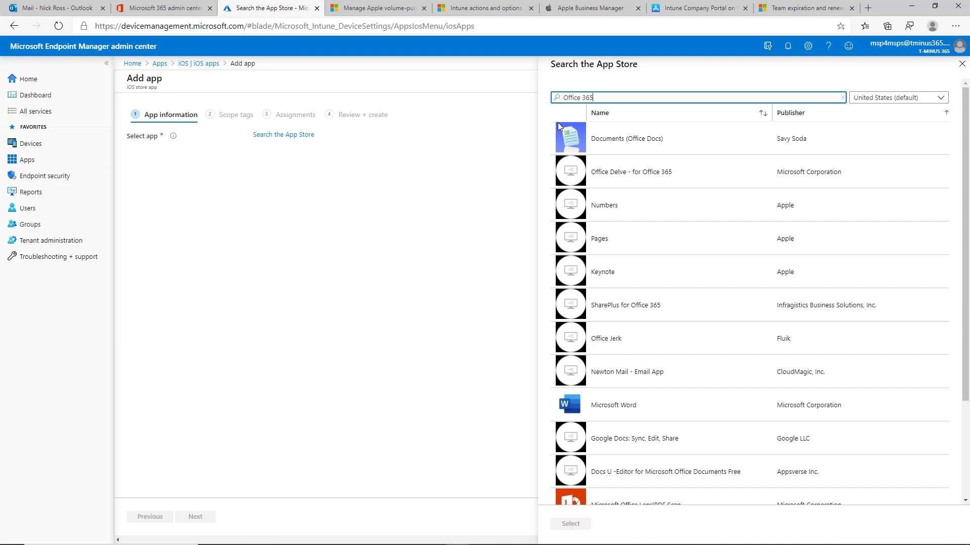
scroll(down, 3)
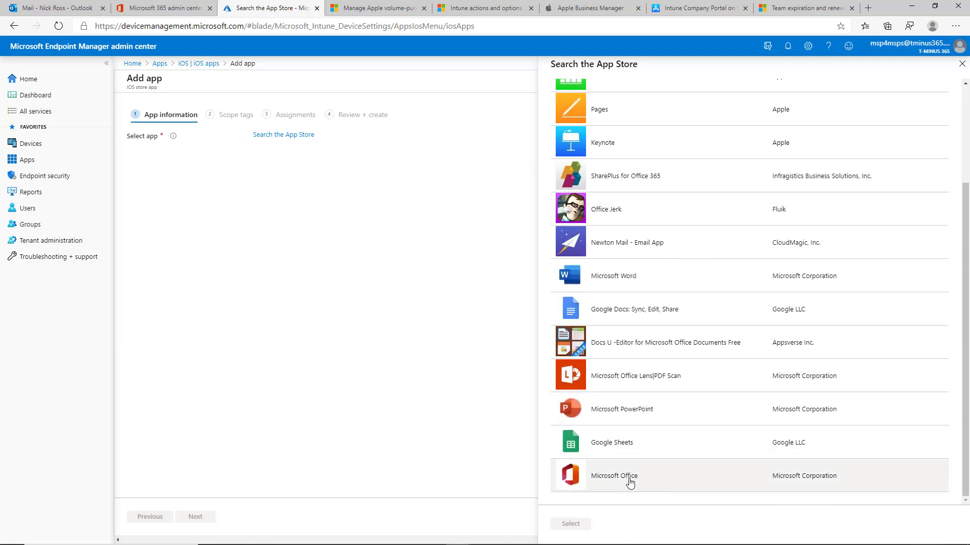
click(614, 476)
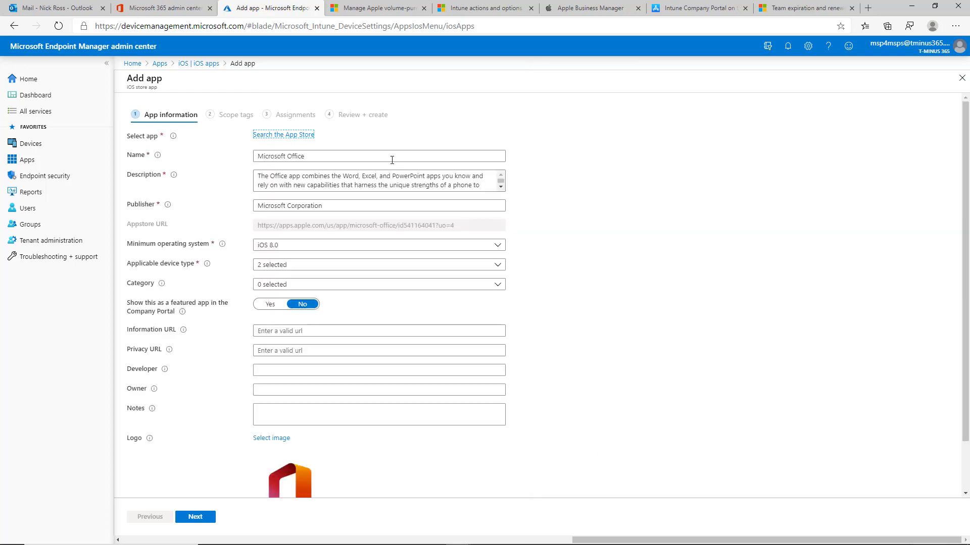
mouse_move(412, 185)
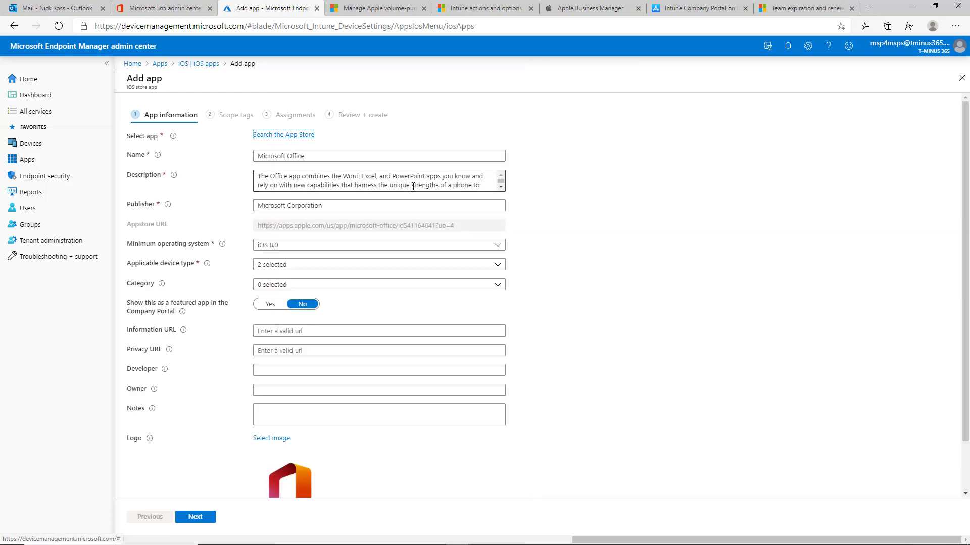
Make Microsoft Office required for all devices, review, and create the app
click(195, 516)
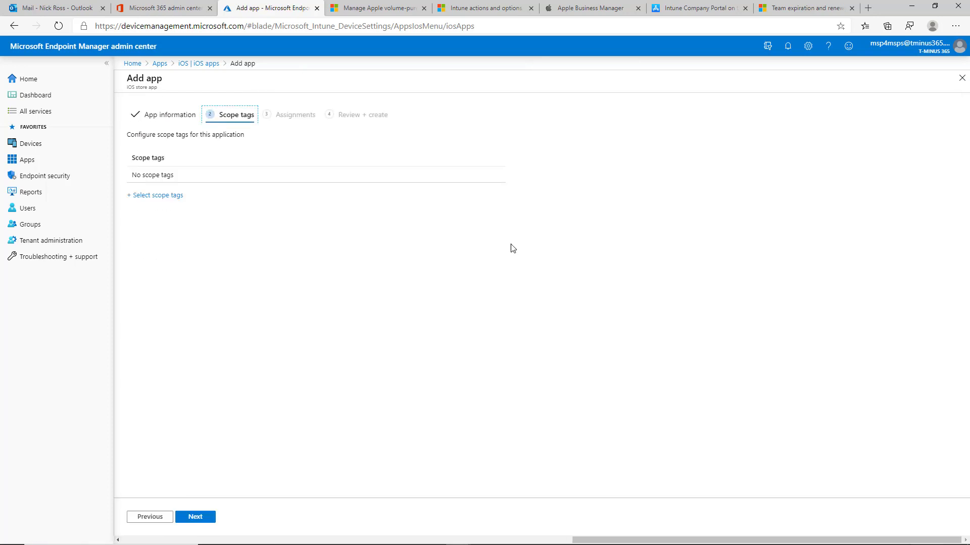
click(195, 516)
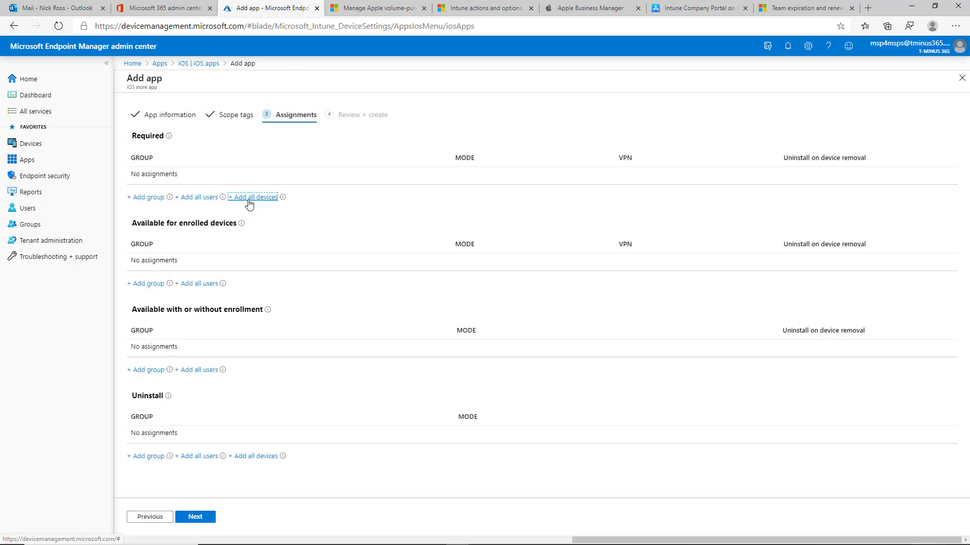
click(256, 196)
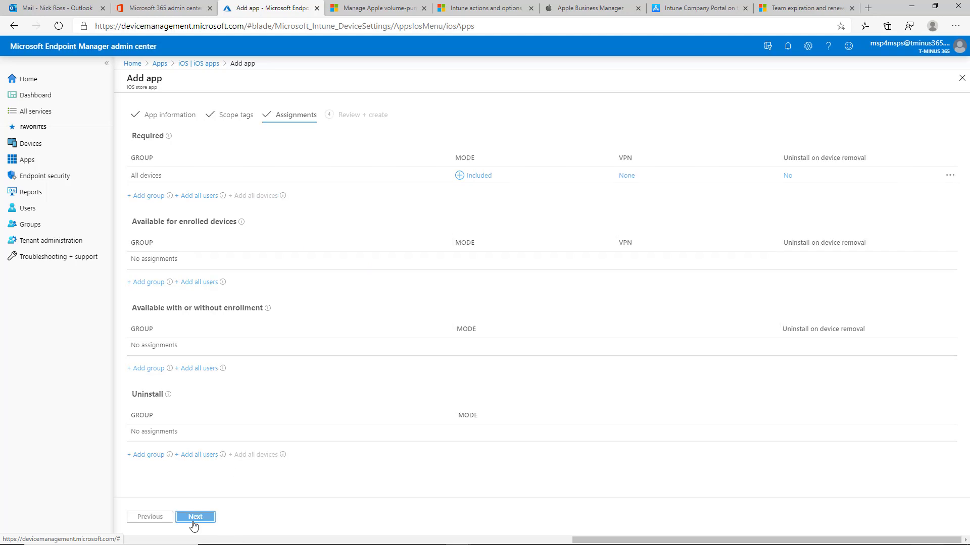
click(195, 516)
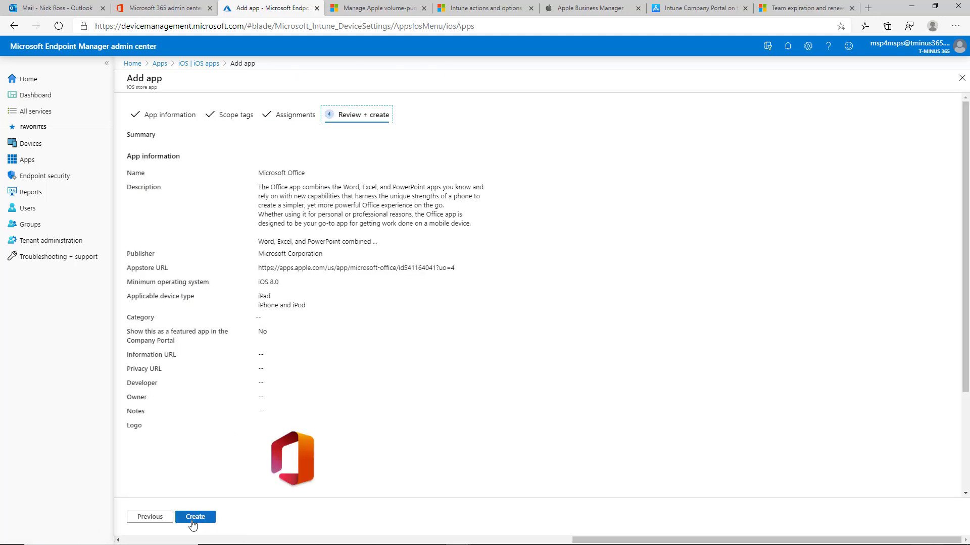
click(195, 517)
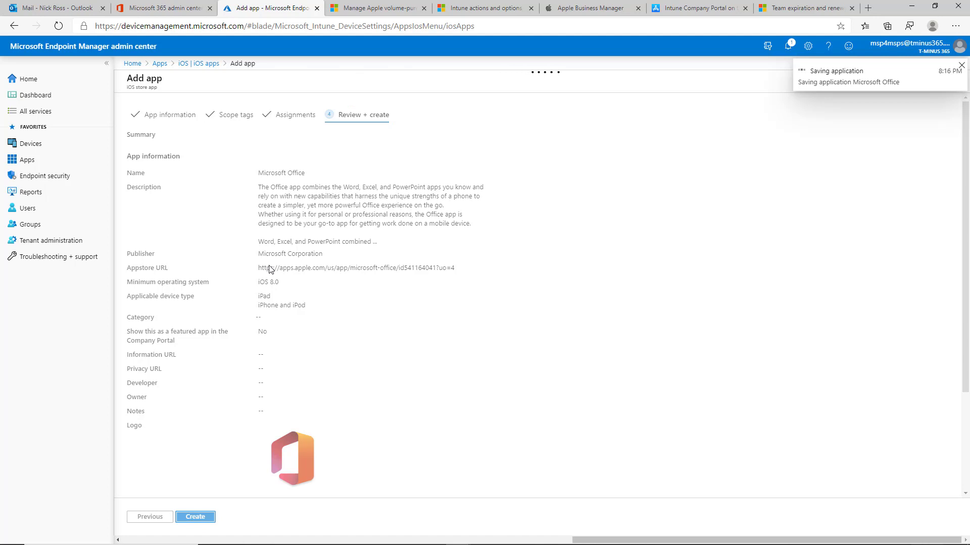
click(195, 517)
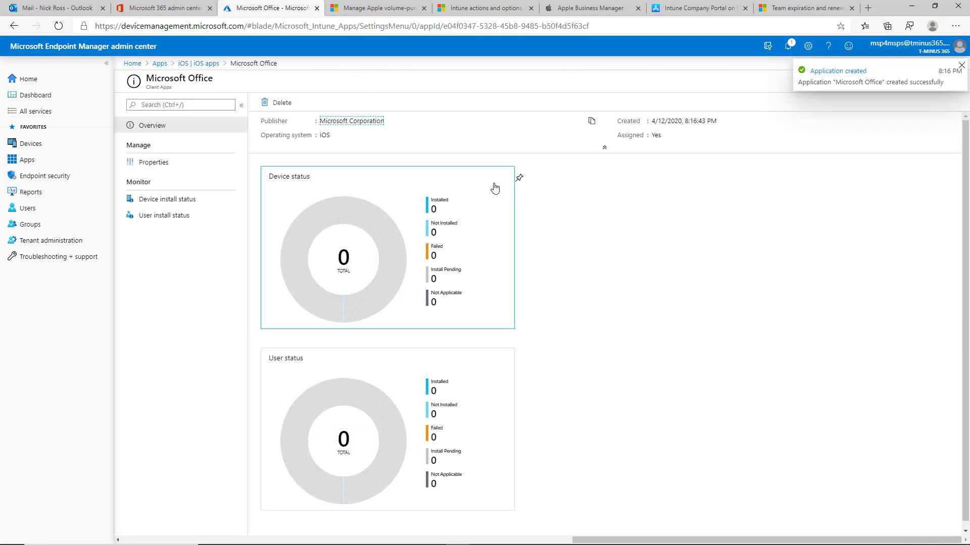
mouse_move(437, 184)
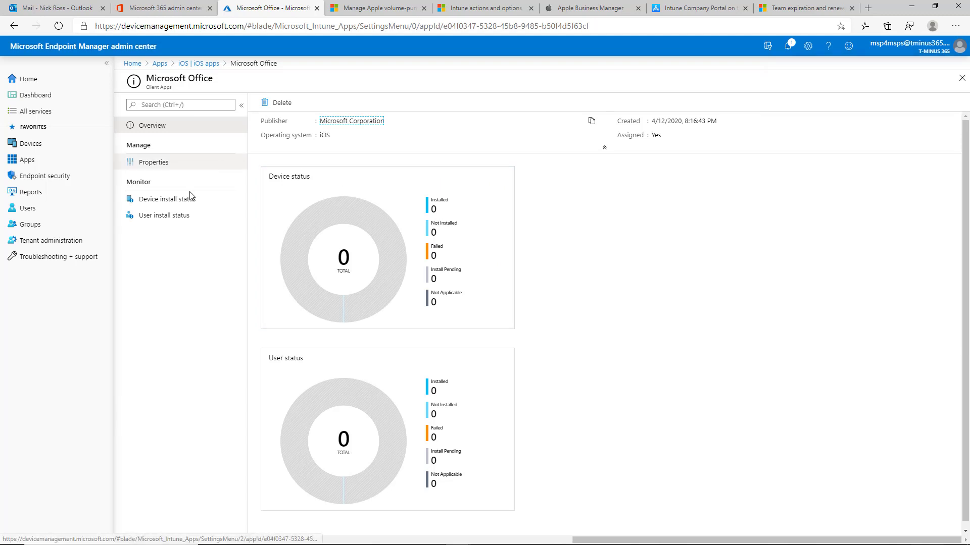
Check the Office app's device and user install status, both showing none yet
click(168, 199)
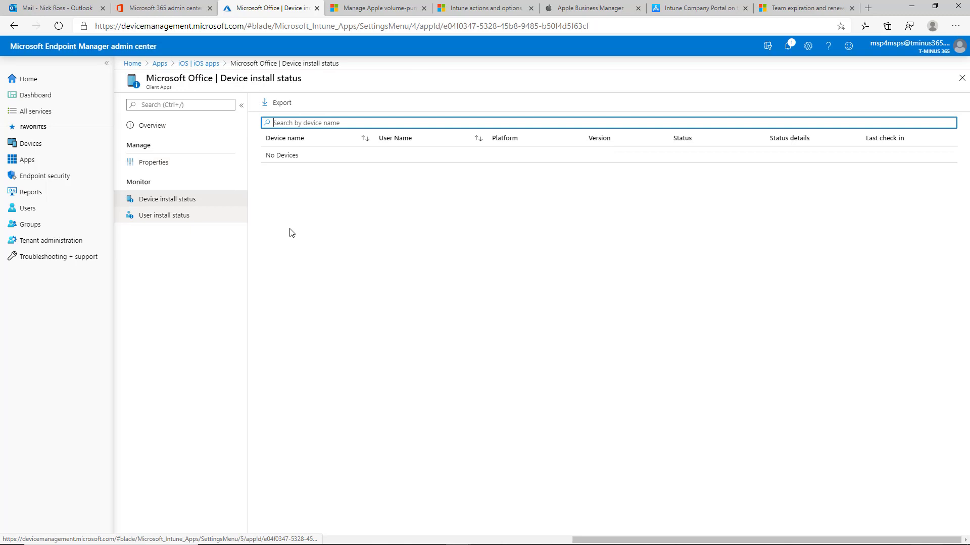
click(165, 214)
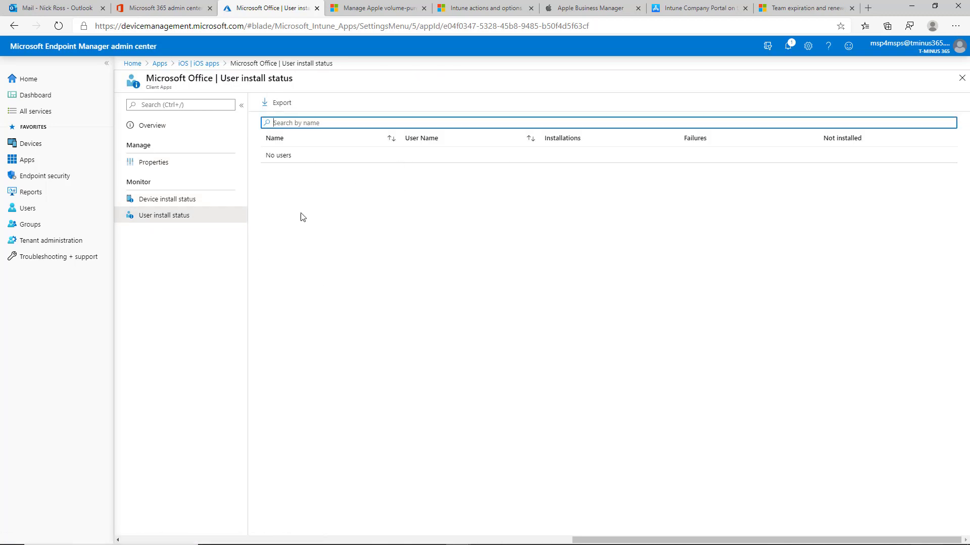
click(168, 199)
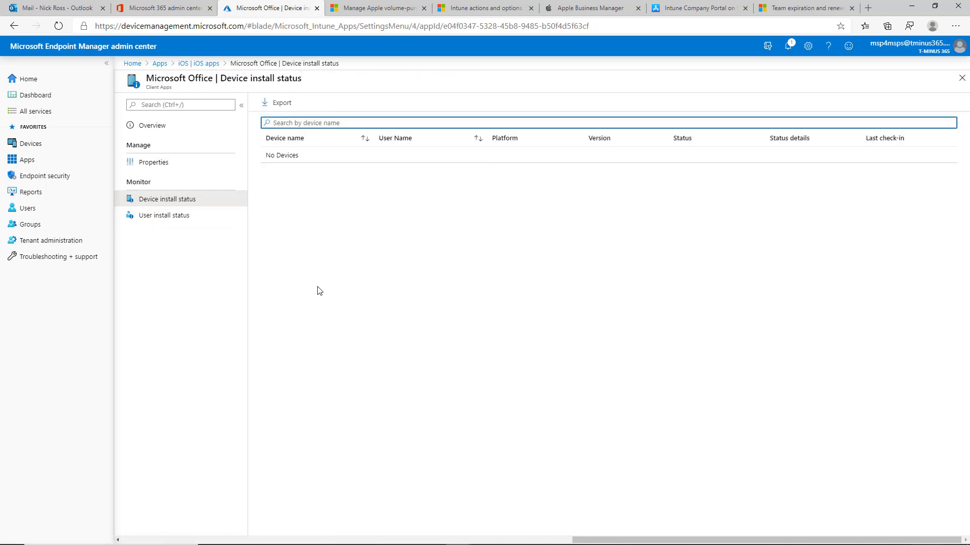
mouse_move(59, 147)
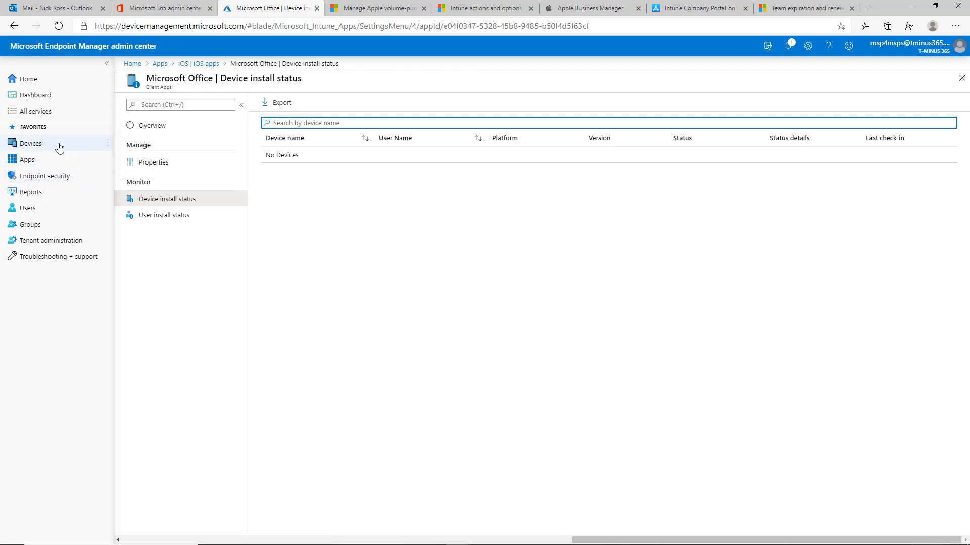
click(30, 143)
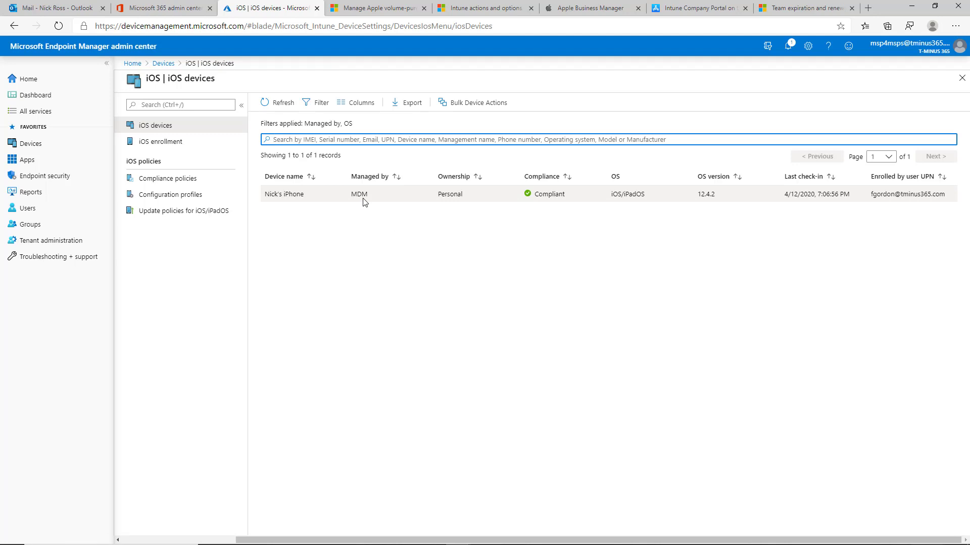
mouse_move(165, 178)
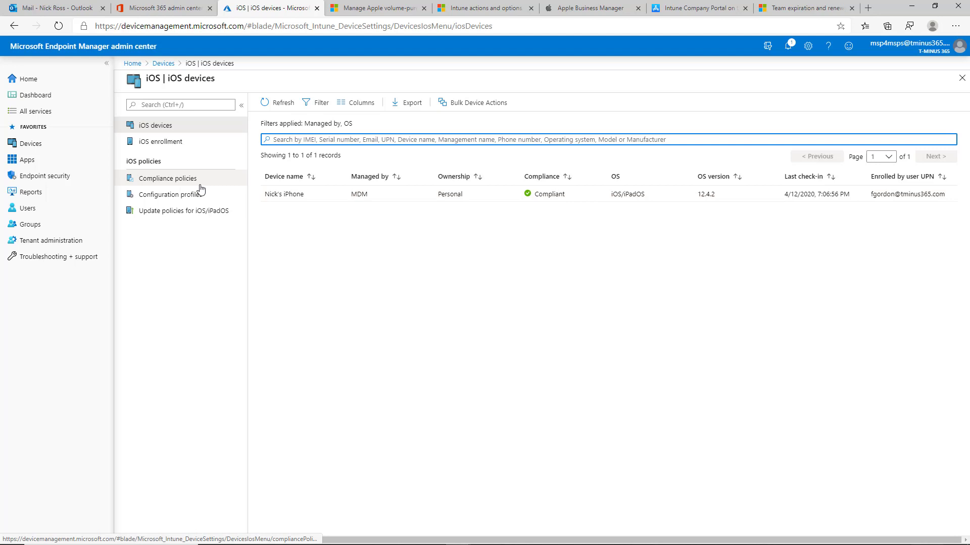
click(167, 178)
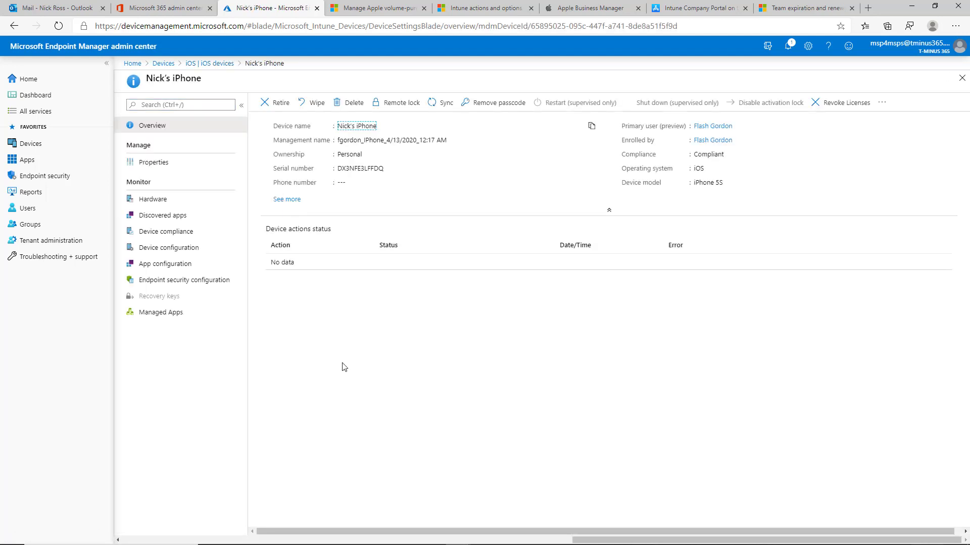
click(161, 312)
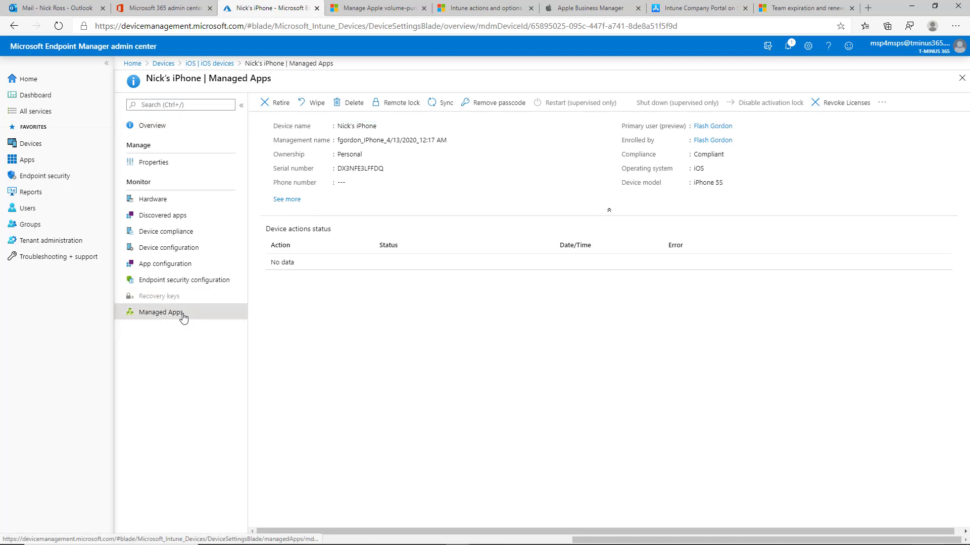
click(161, 312)
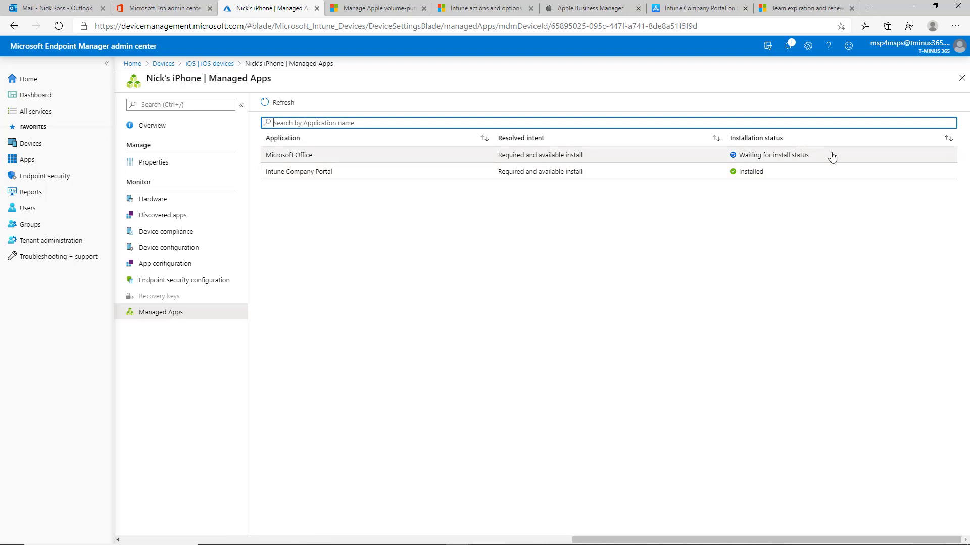
mouse_move(576, 299)
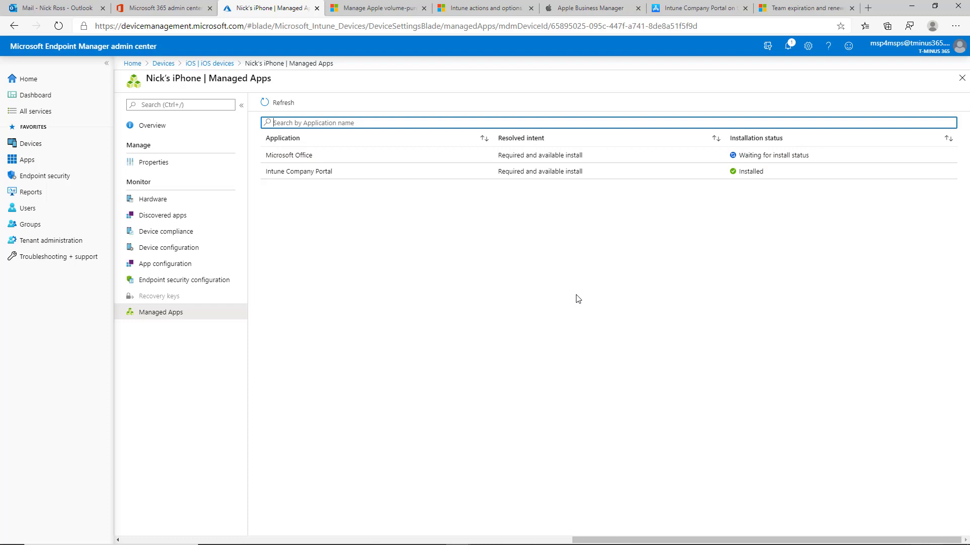
mouse_move(321, 322)
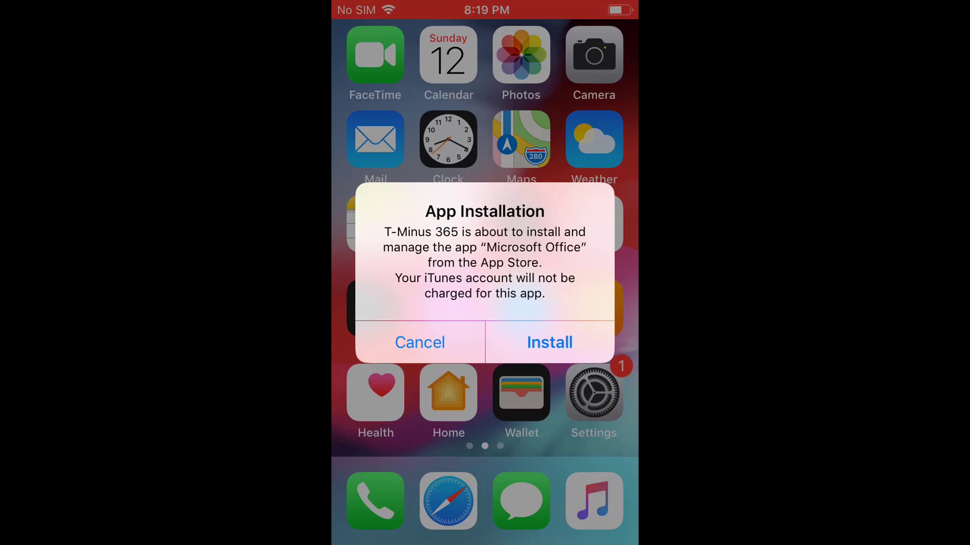
Install and launch Microsoft Office on the iPhone, acknowledging the data-protection notice
click(419, 342)
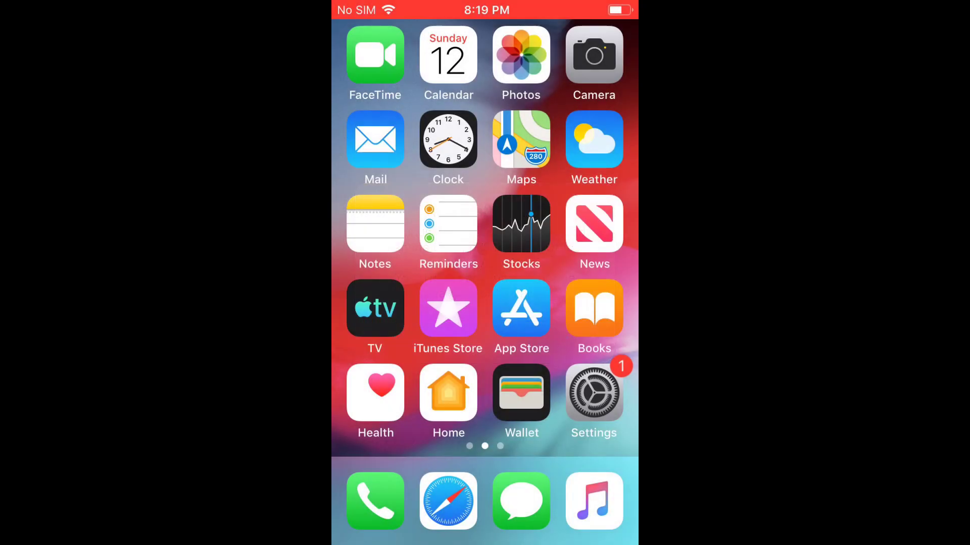
scroll(left, 3)
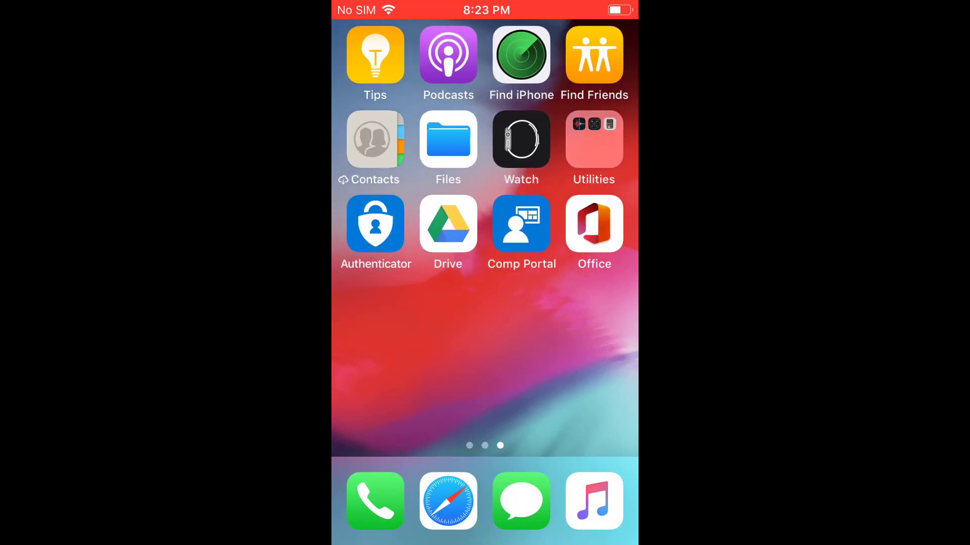
click(593, 224)
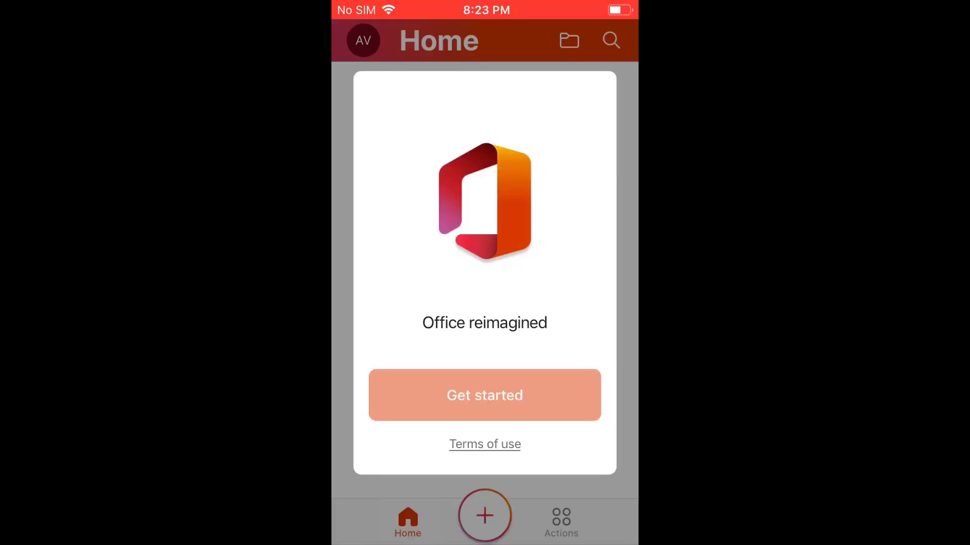
click(484, 395)
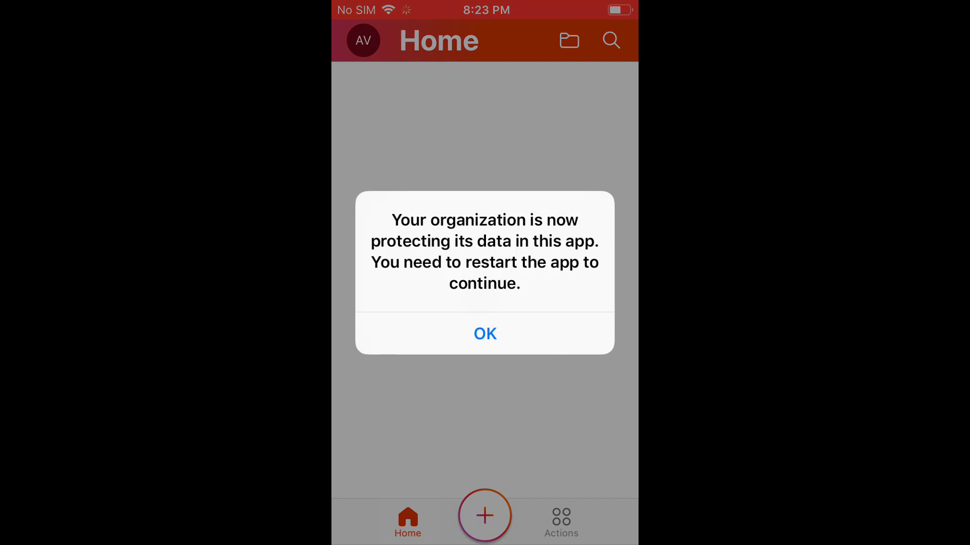
click(484, 334)
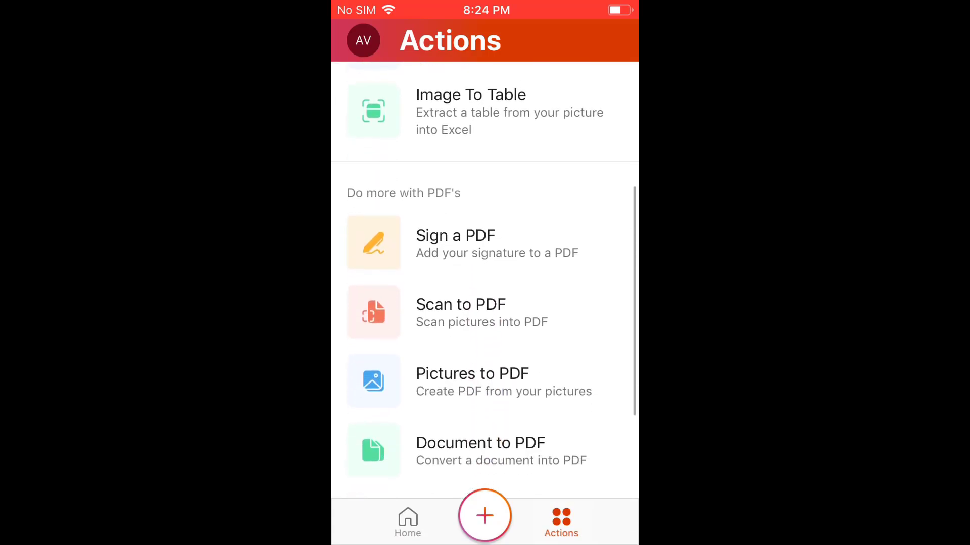
scroll(up, 3)
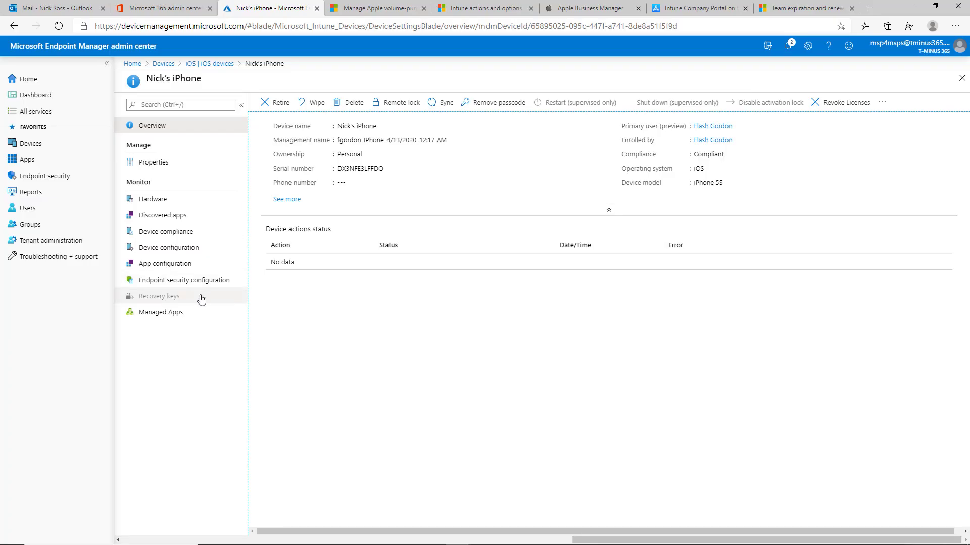
Refresh the iPhone's managed apps status, then go to the Apps overview
click(162, 311)
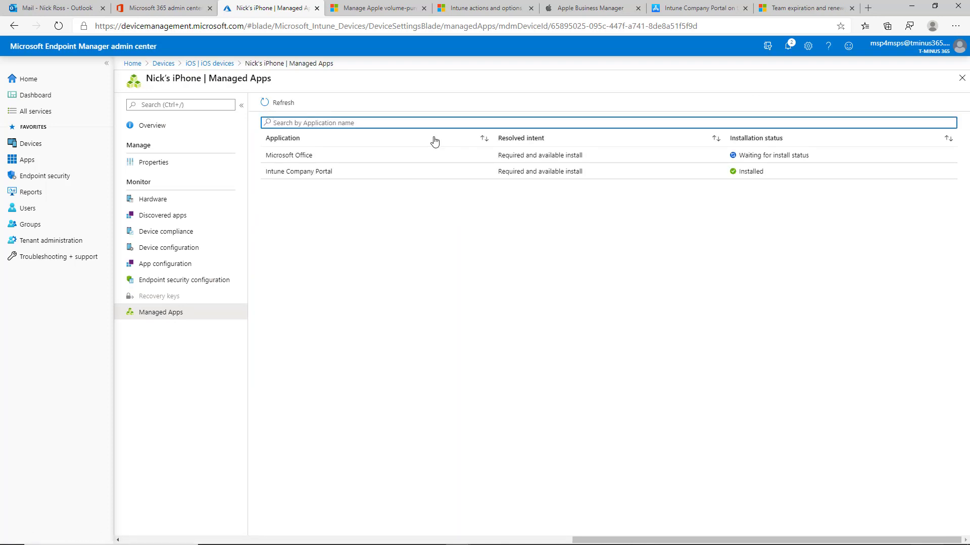
click(278, 102)
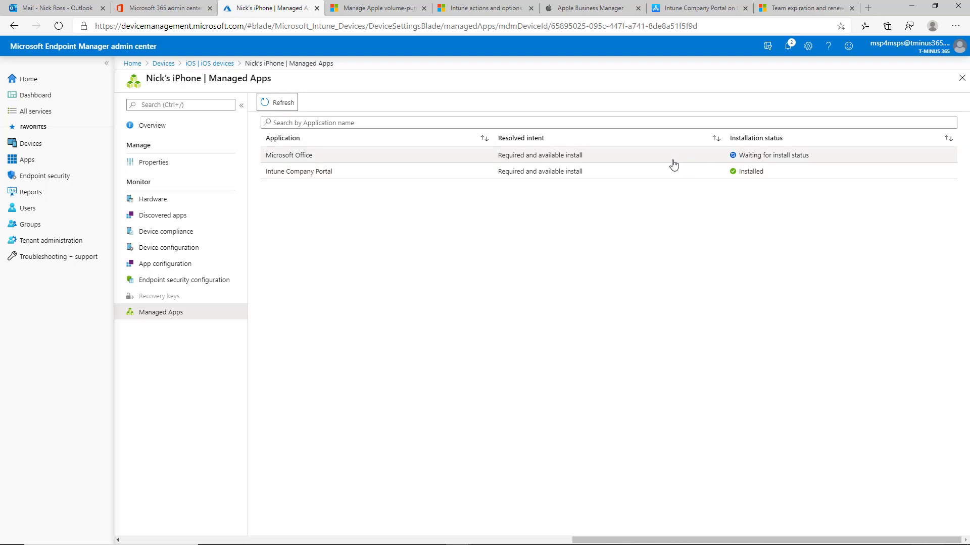
mouse_move(654, 166)
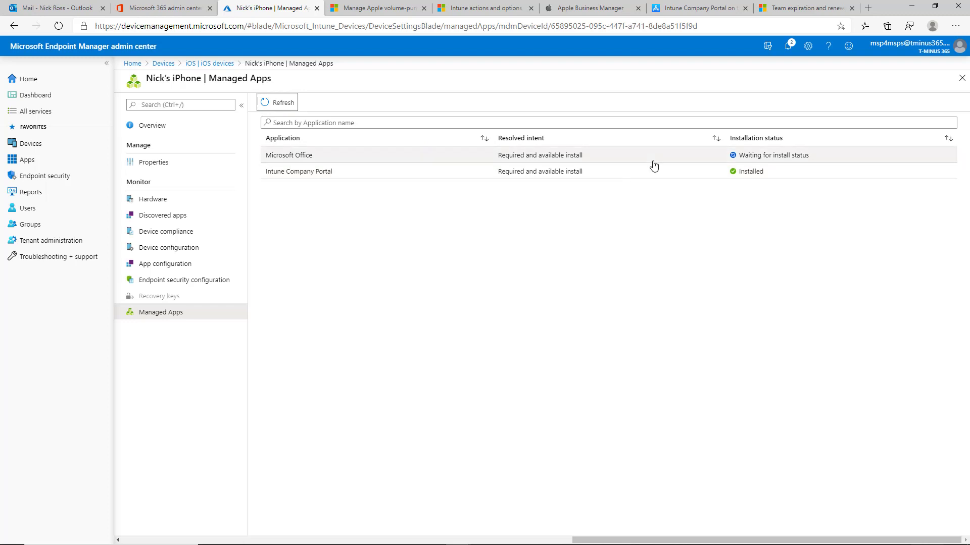
mouse_move(650, 157)
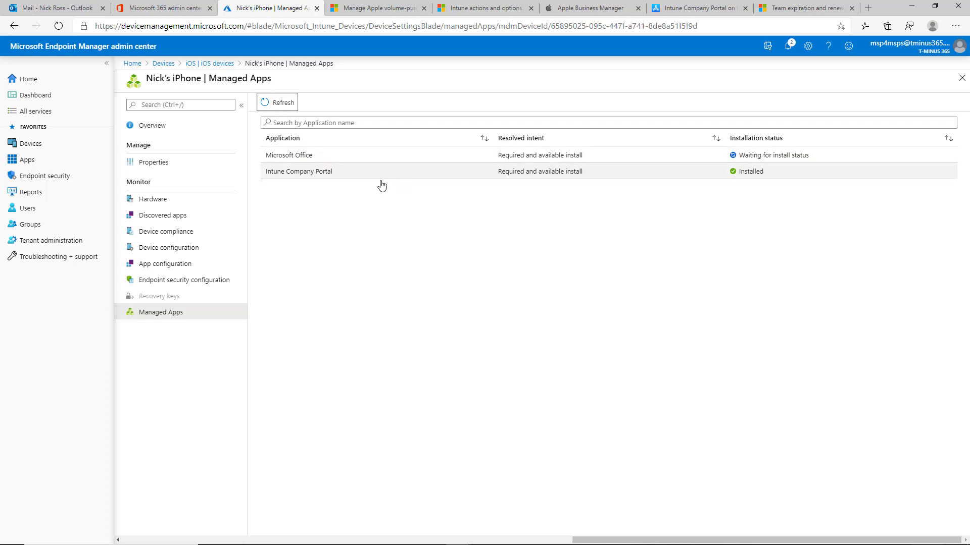
mouse_move(159, 198)
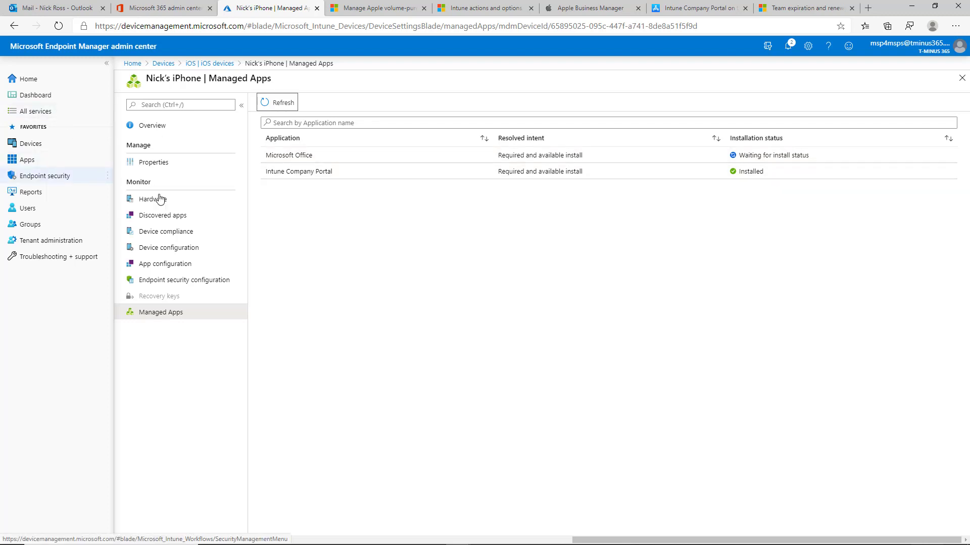
click(27, 159)
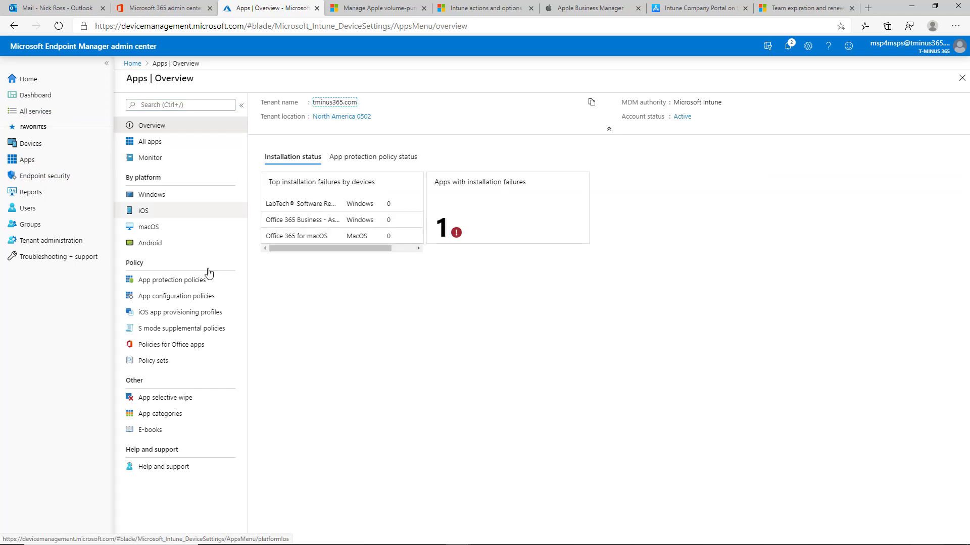
mouse_move(199, 194)
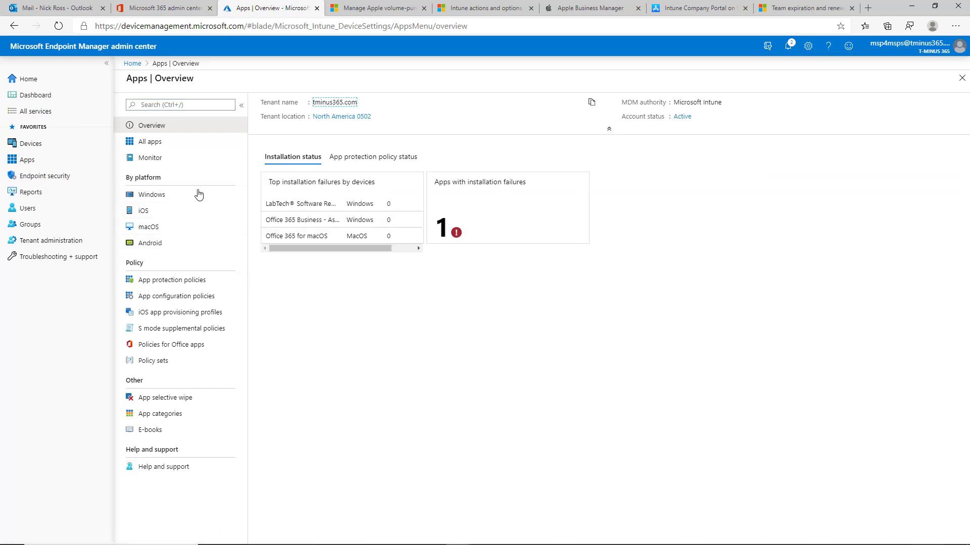
Start another iOS store app from the iOS list and open App Store search
click(143, 211)
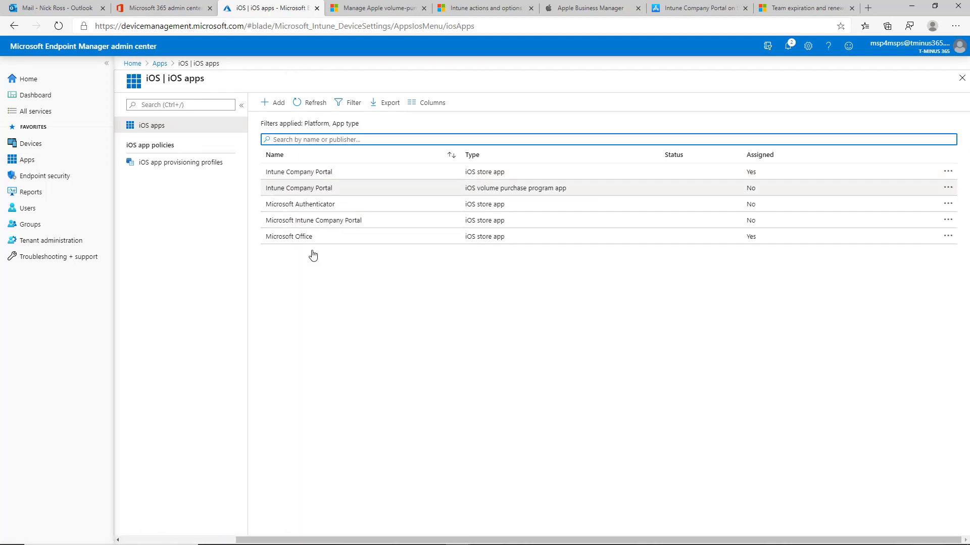
mouse_move(361, 253)
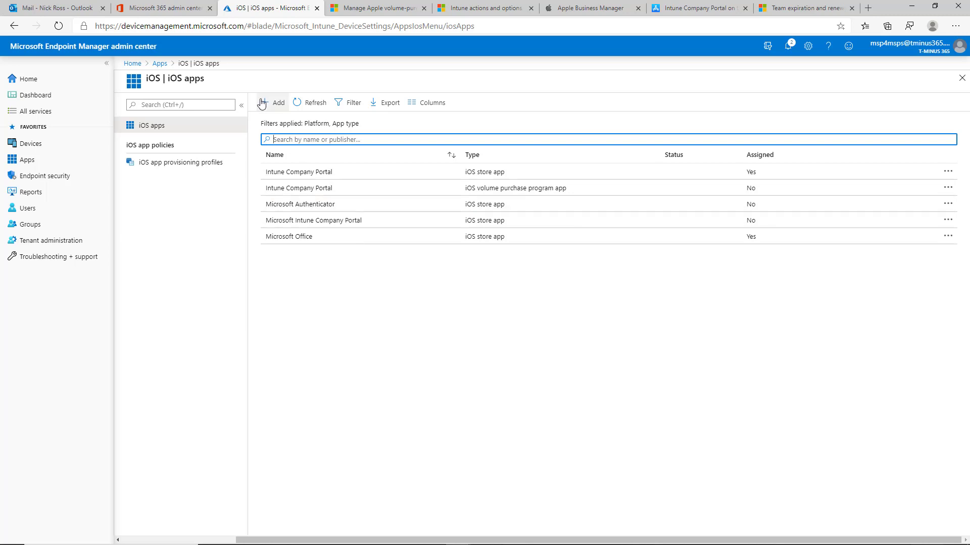
click(275, 103)
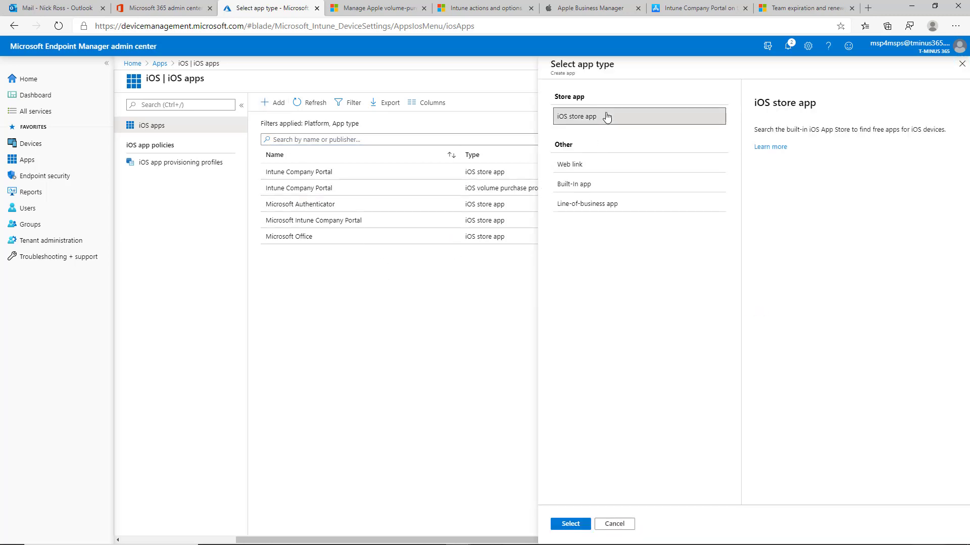
click(569, 524)
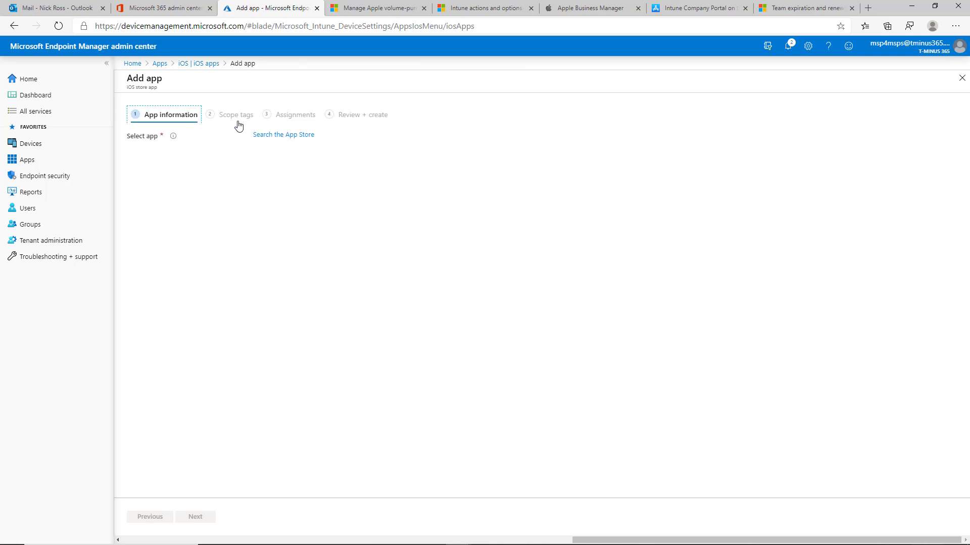
click(283, 134)
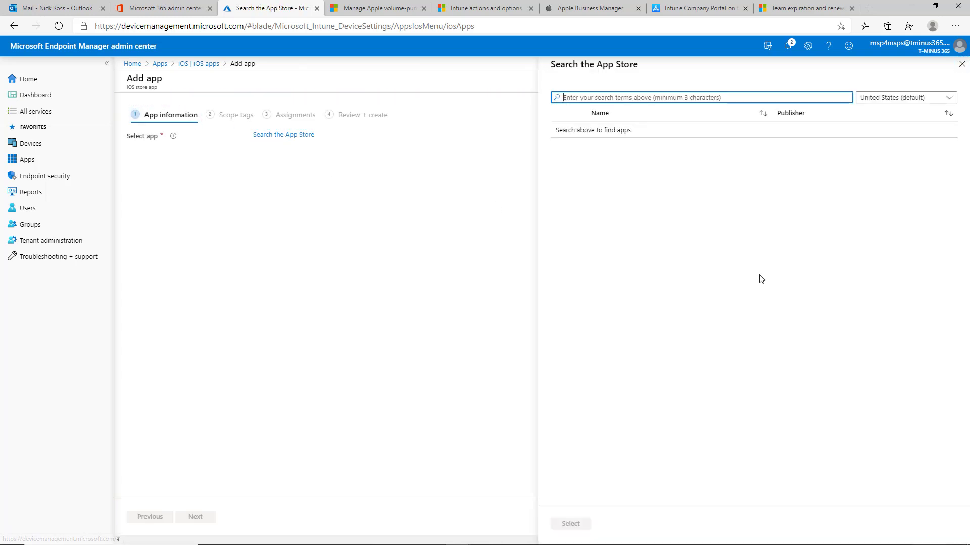
Search the App Store for Teams, pick Microsoft Teams, then search Outlook
text(Te)
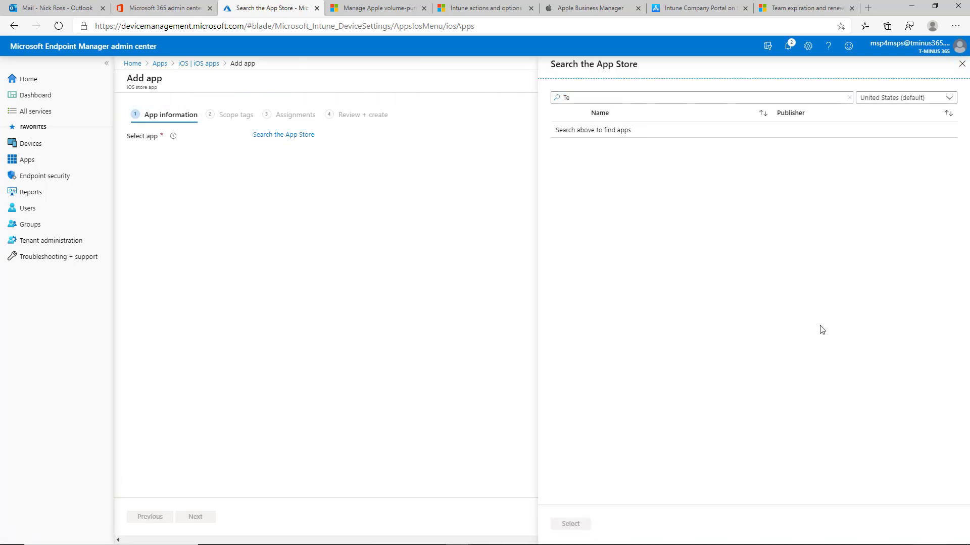
text(sm)
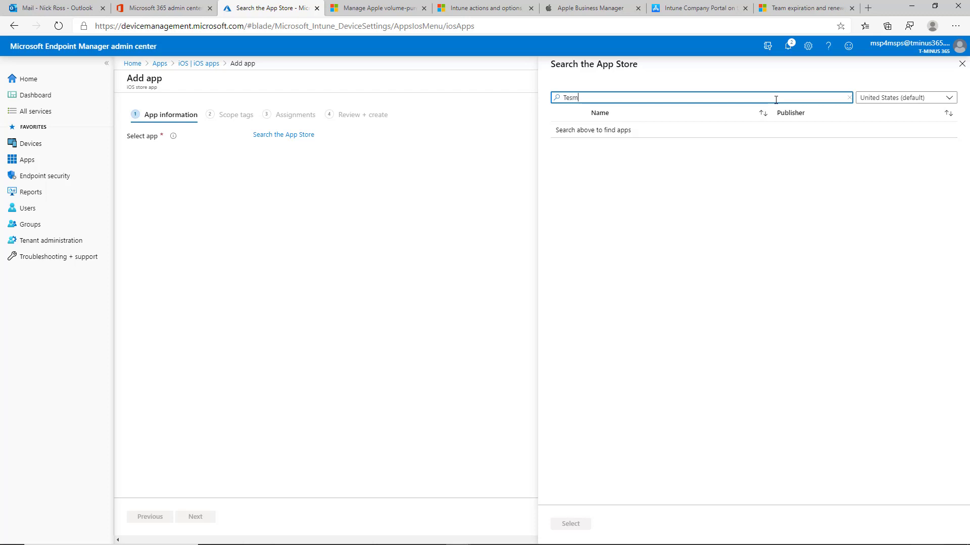
text(s)
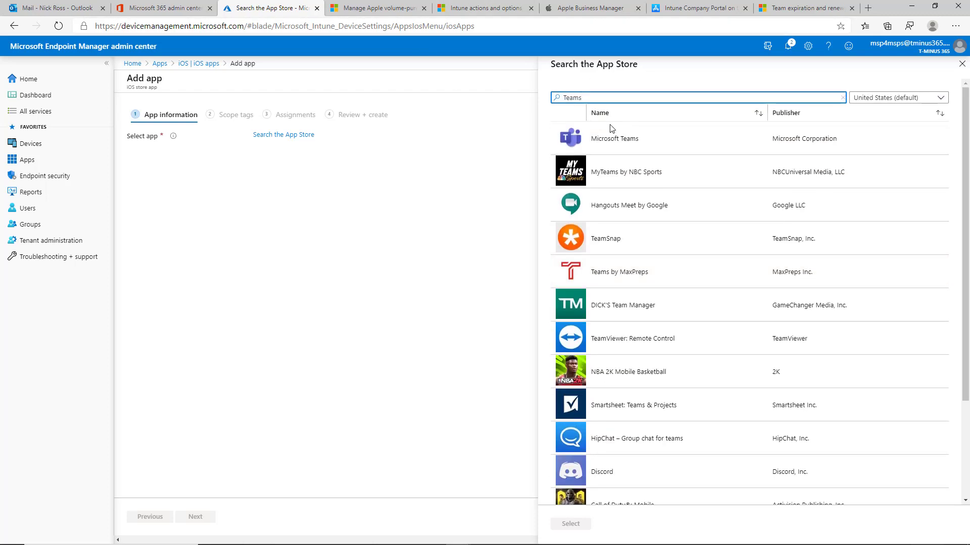
click(614, 138)
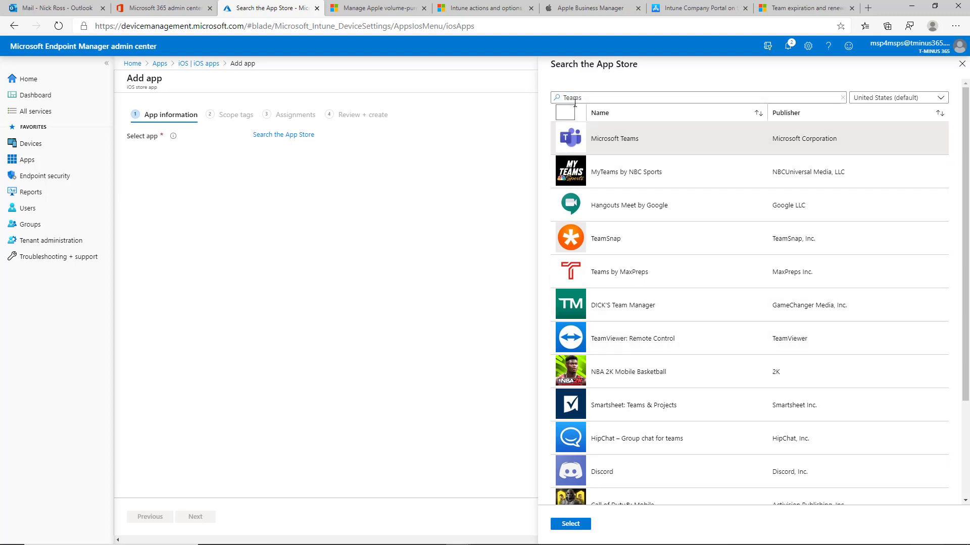
text(Outl)
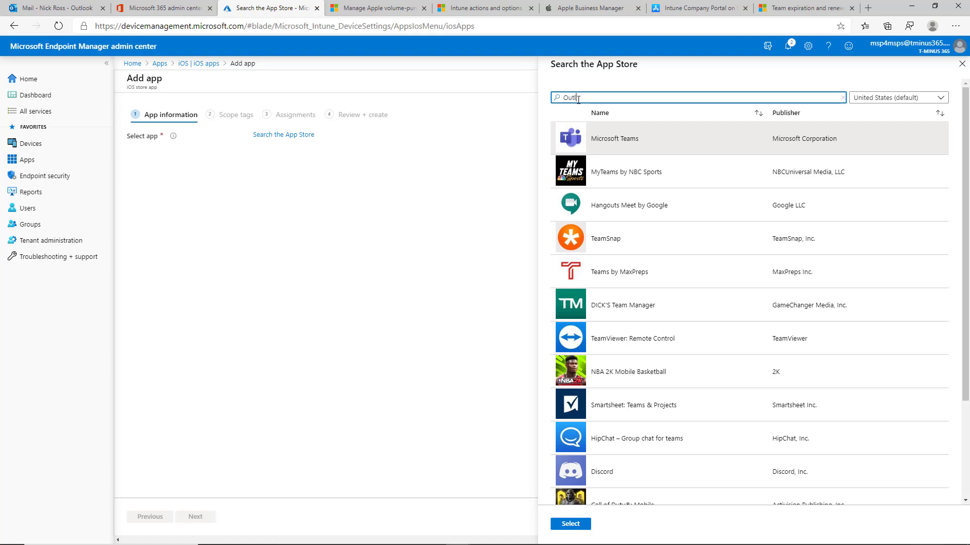
text(ook)
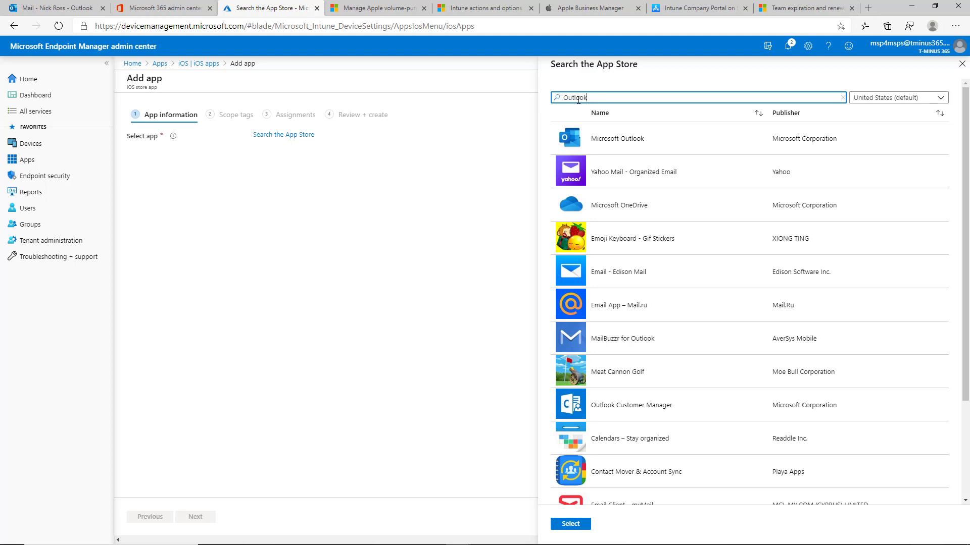
mouse_move(579, 122)
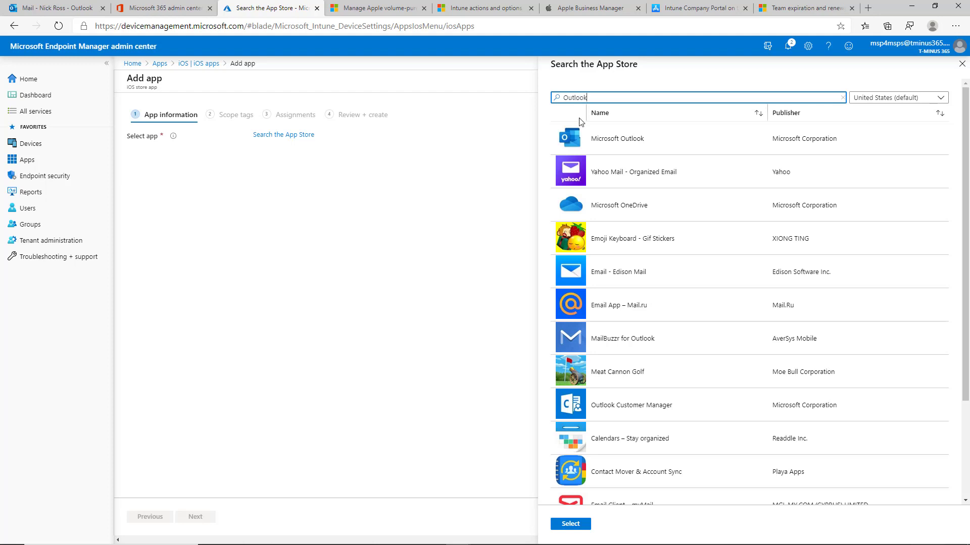
mouse_move(552, 238)
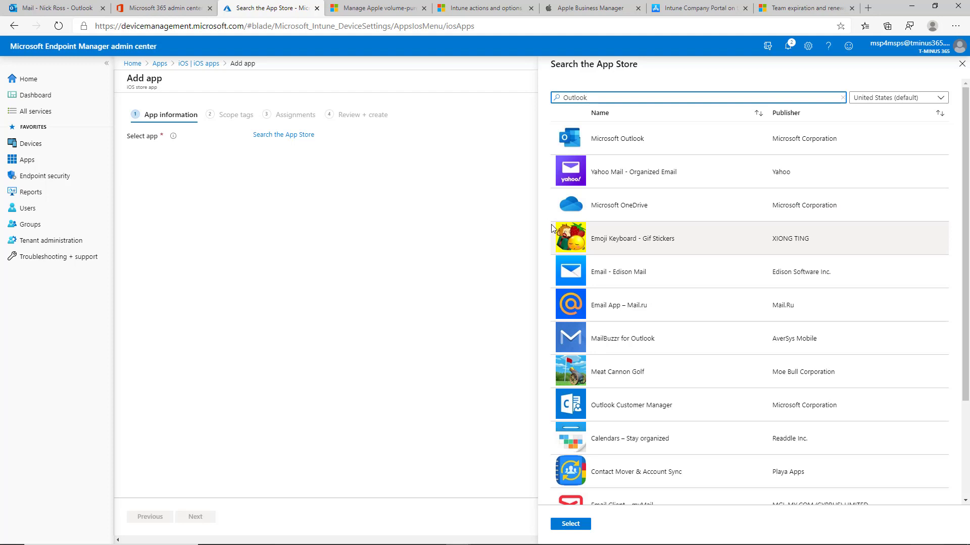
mouse_move(429, 251)
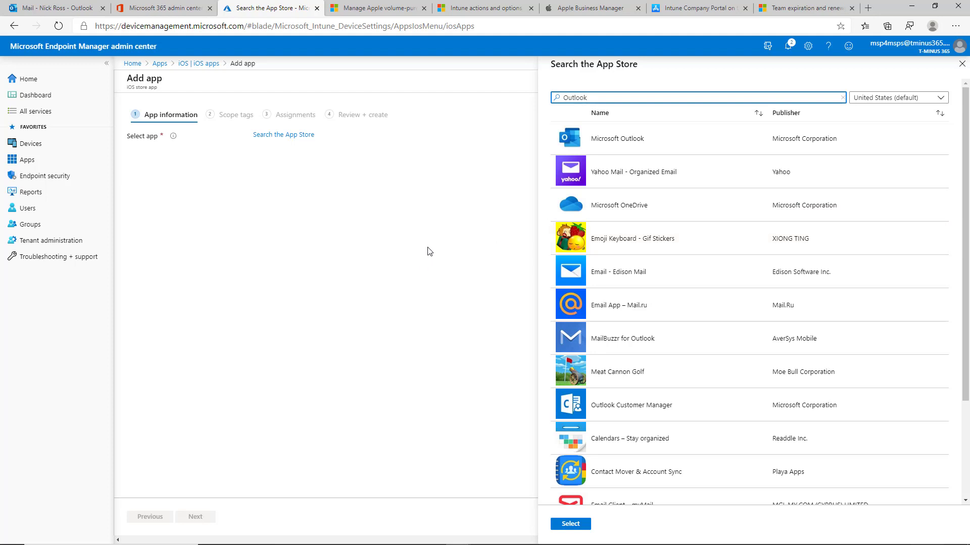
mouse_move(469, 231)
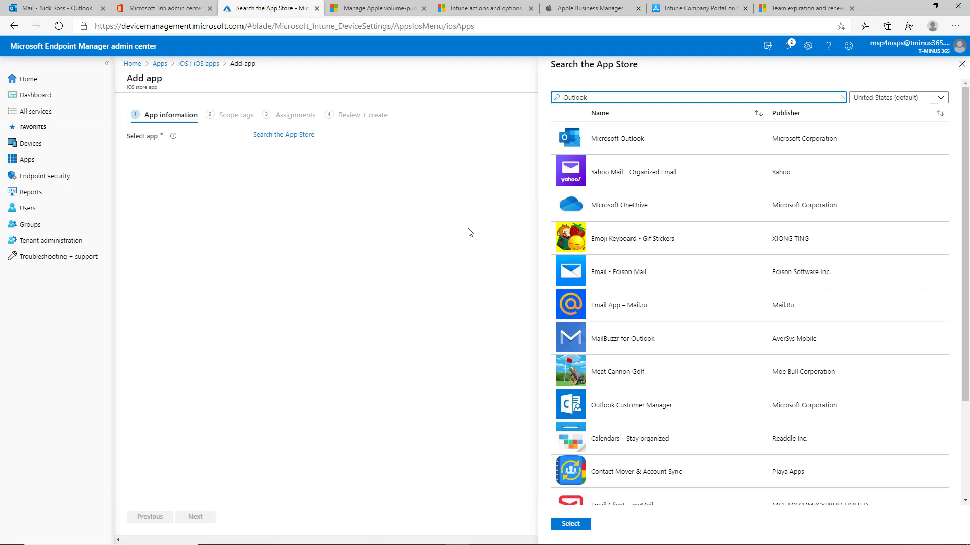
mouse_move(451, 223)
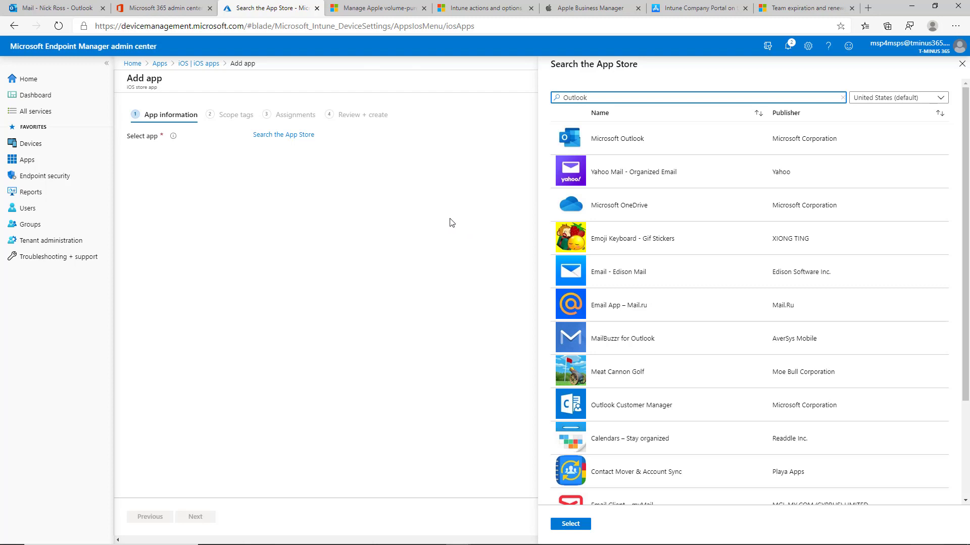
mouse_move(399, 194)
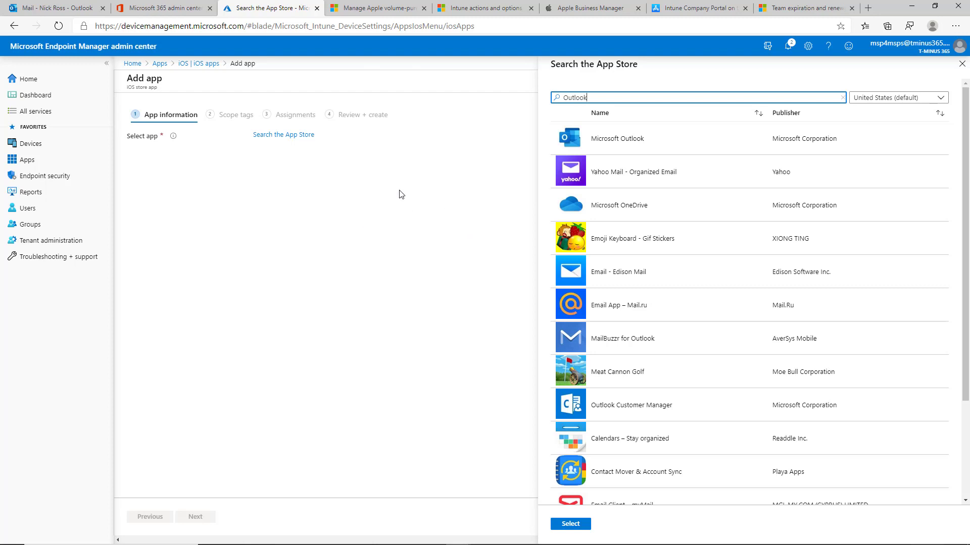
mouse_move(396, 173)
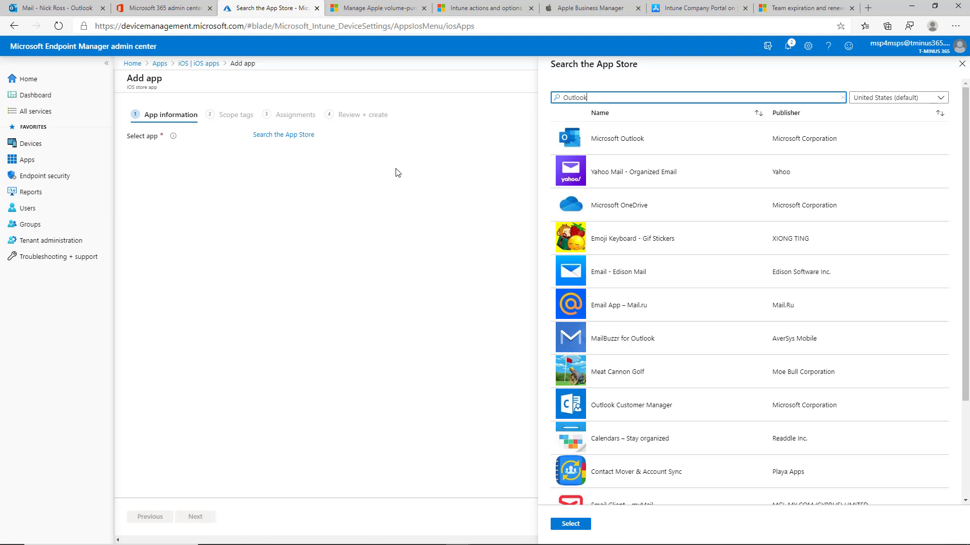
mouse_move(451, 195)
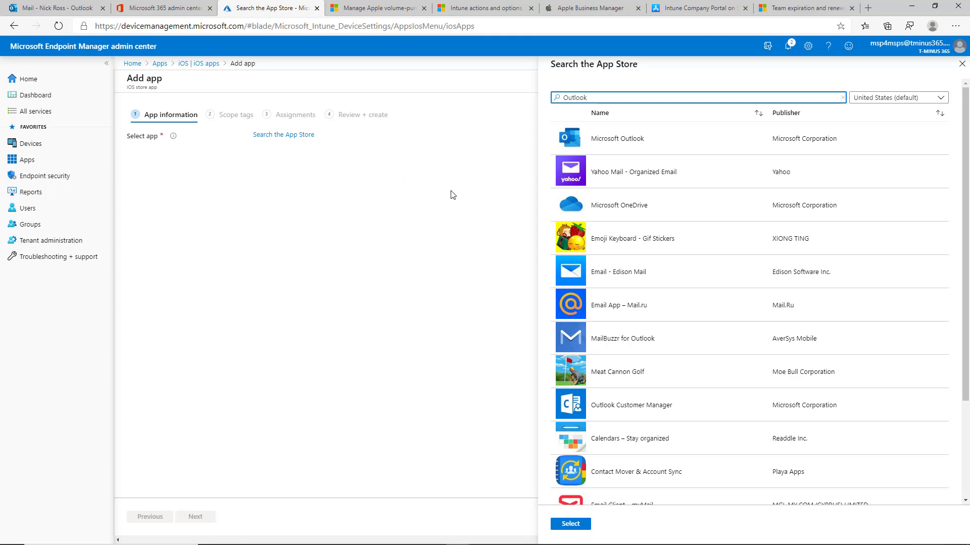